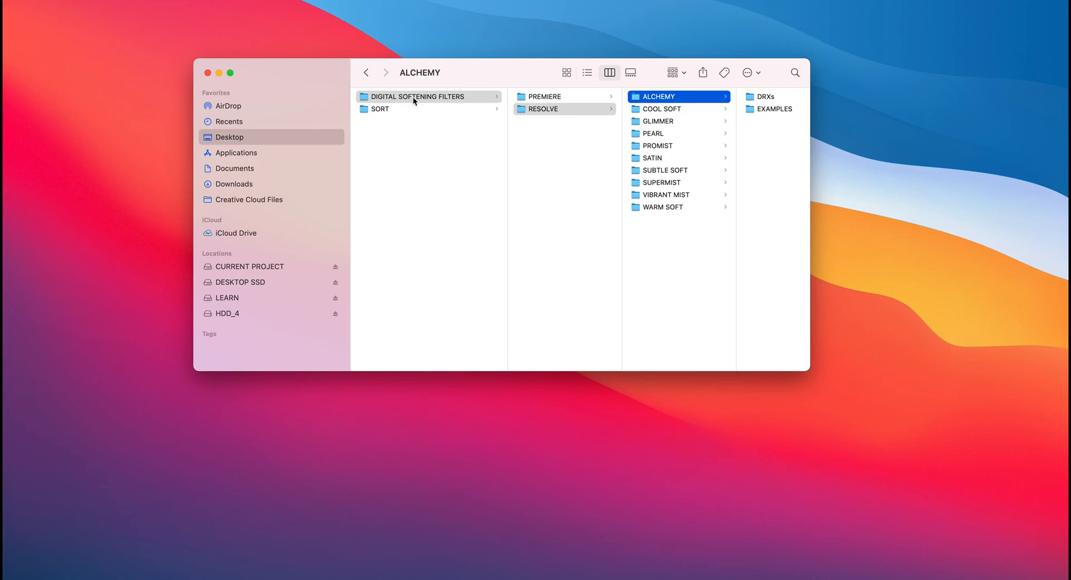
pyautogui.moveTo(374, 105)
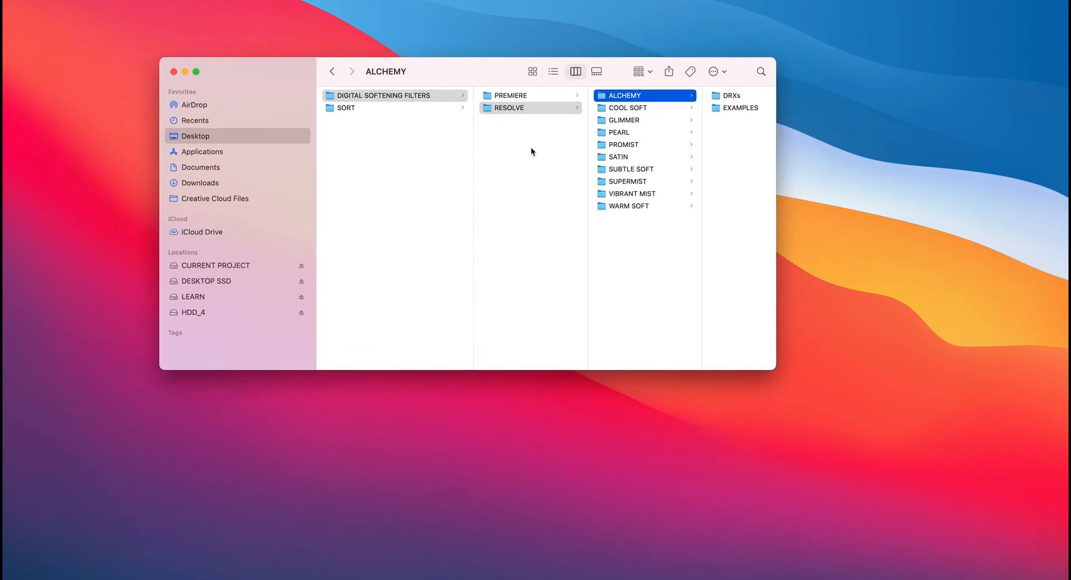
# Browse the RESOLVE filter folders (ALCHEMY, COOL SOFT and others), ending on GLIMMER
pyautogui.click(510, 95)
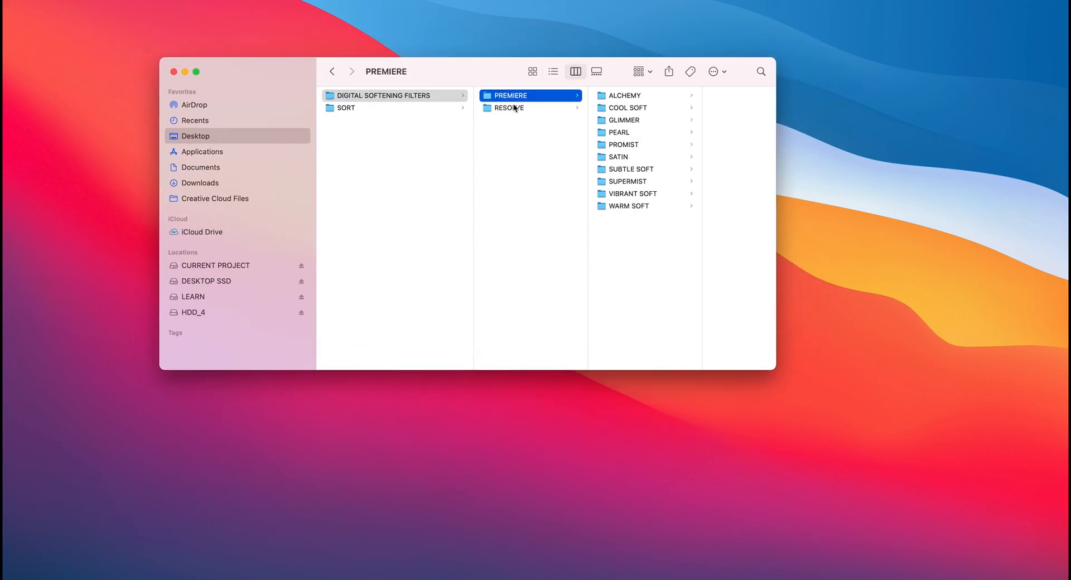
pyautogui.click(509, 107)
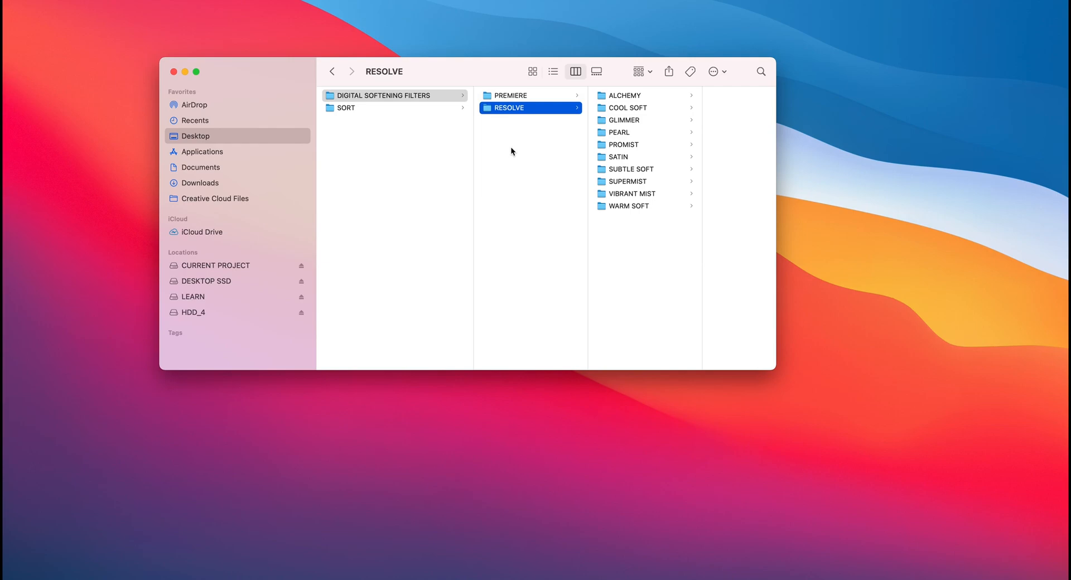
pyautogui.moveTo(544, 112)
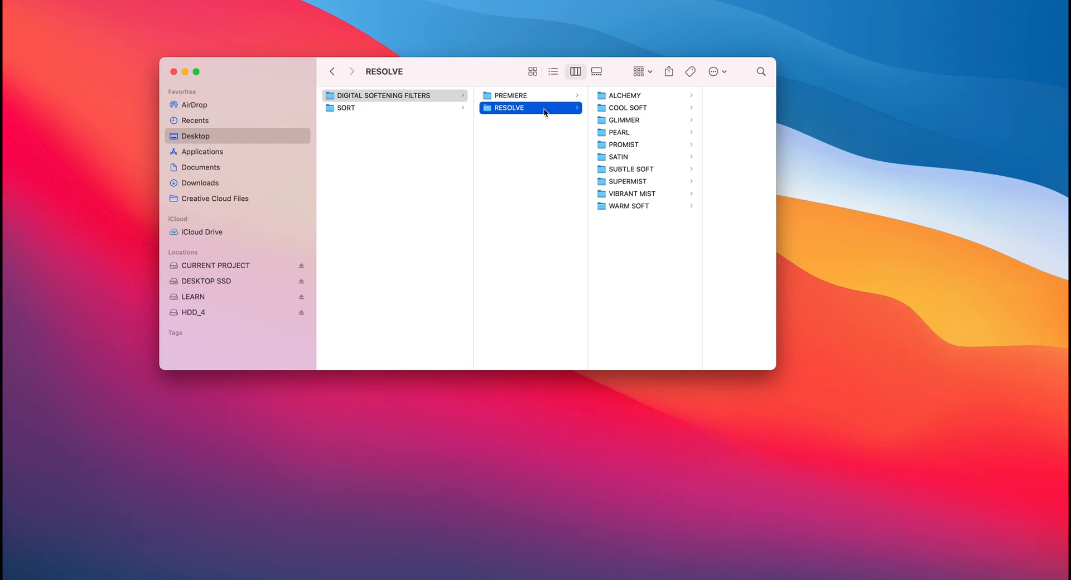
pyautogui.moveTo(633, 164)
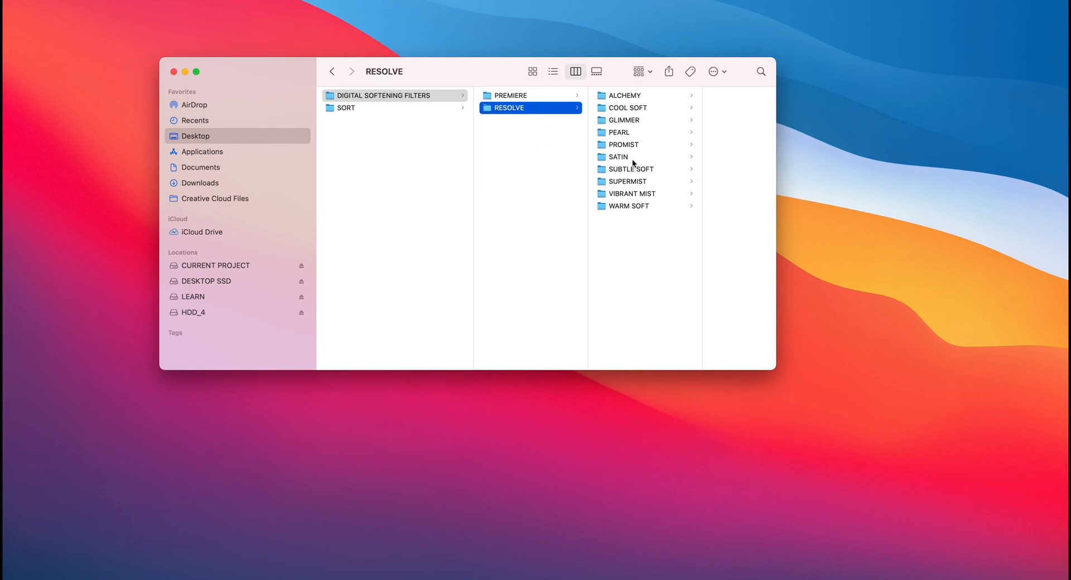
pyautogui.click(621, 95)
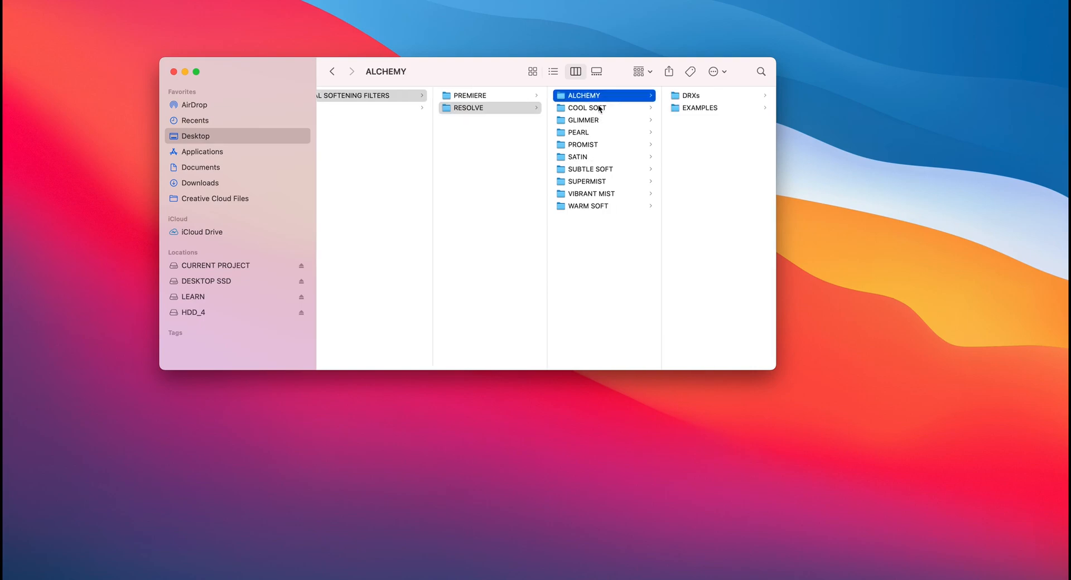
pyautogui.click(587, 108)
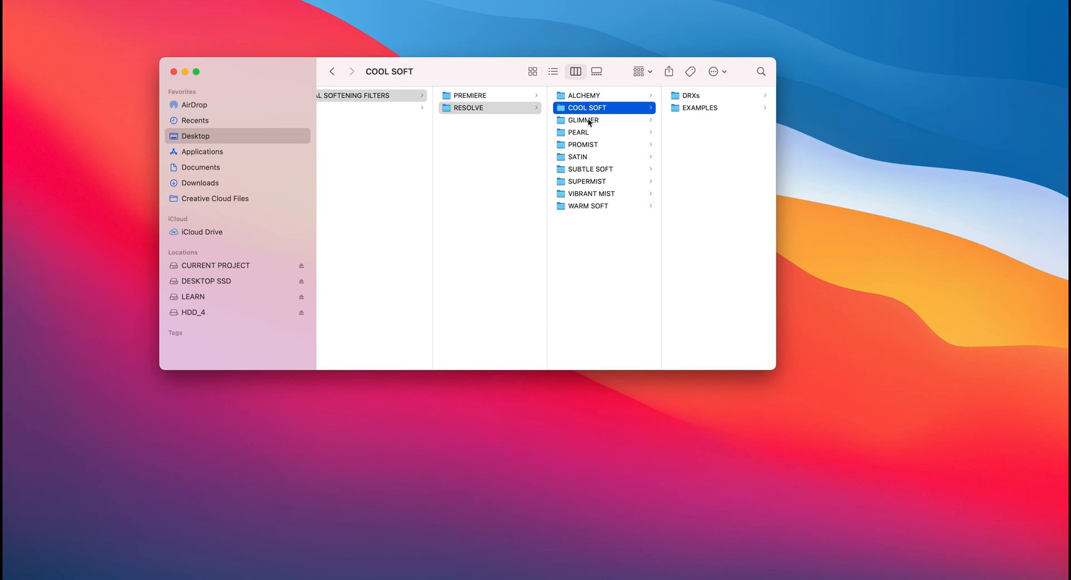
pyautogui.click(579, 132)
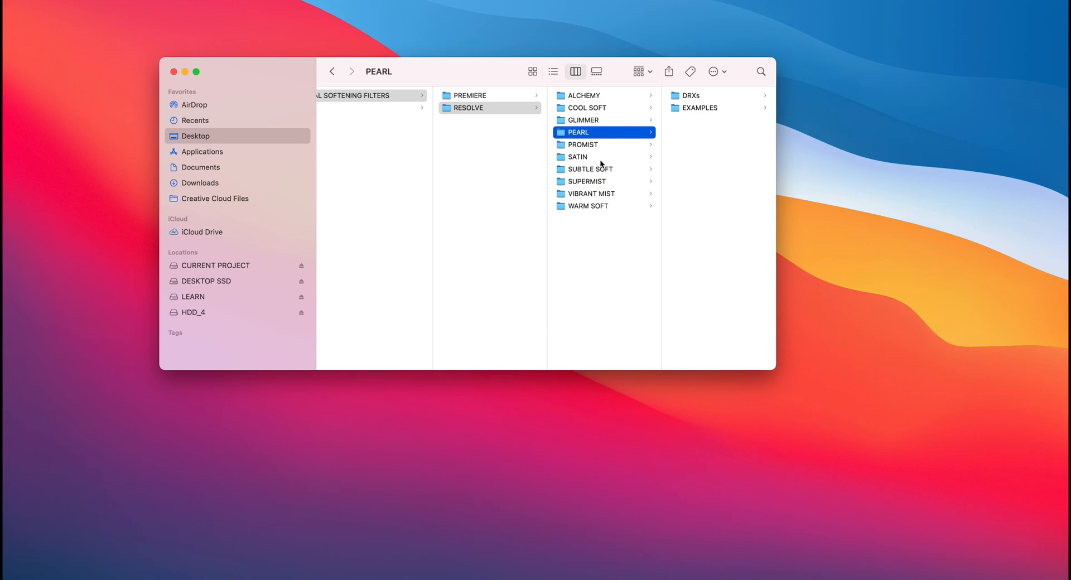
pyautogui.moveTo(593, 158)
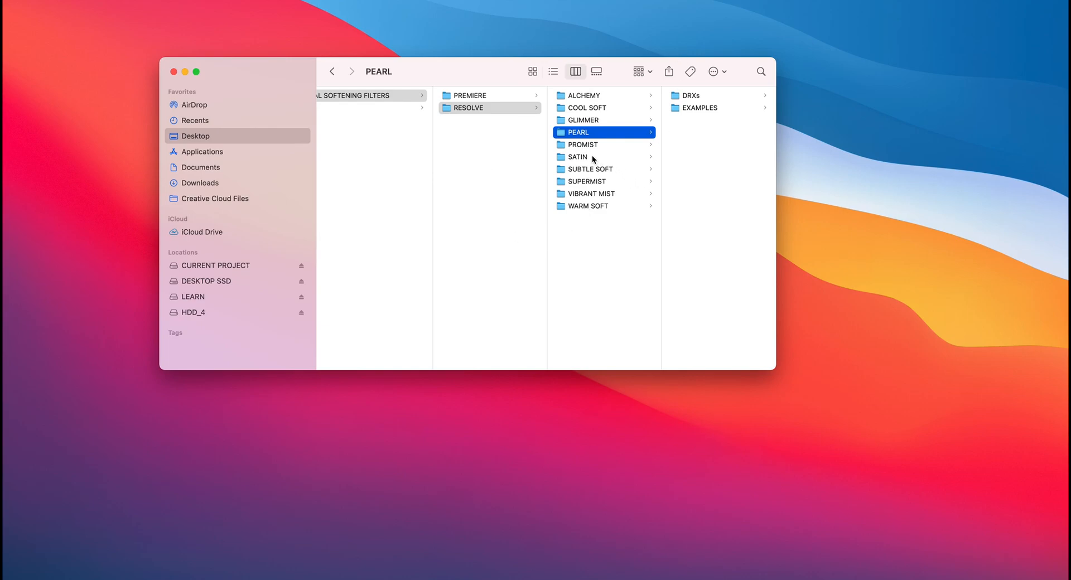
pyautogui.click(583, 119)
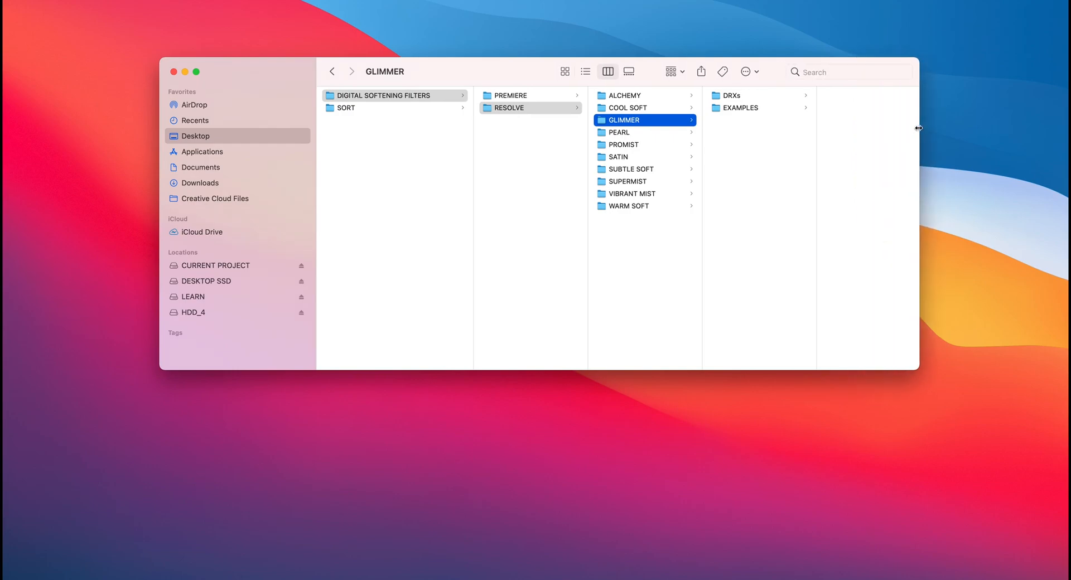
pyautogui.click(739, 109)
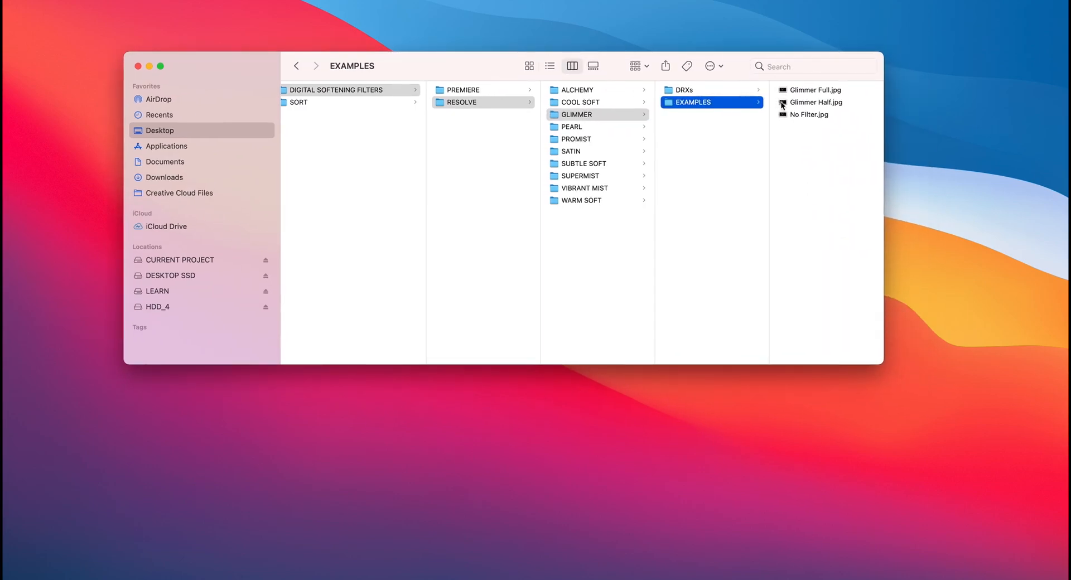
pyautogui.click(809, 114)
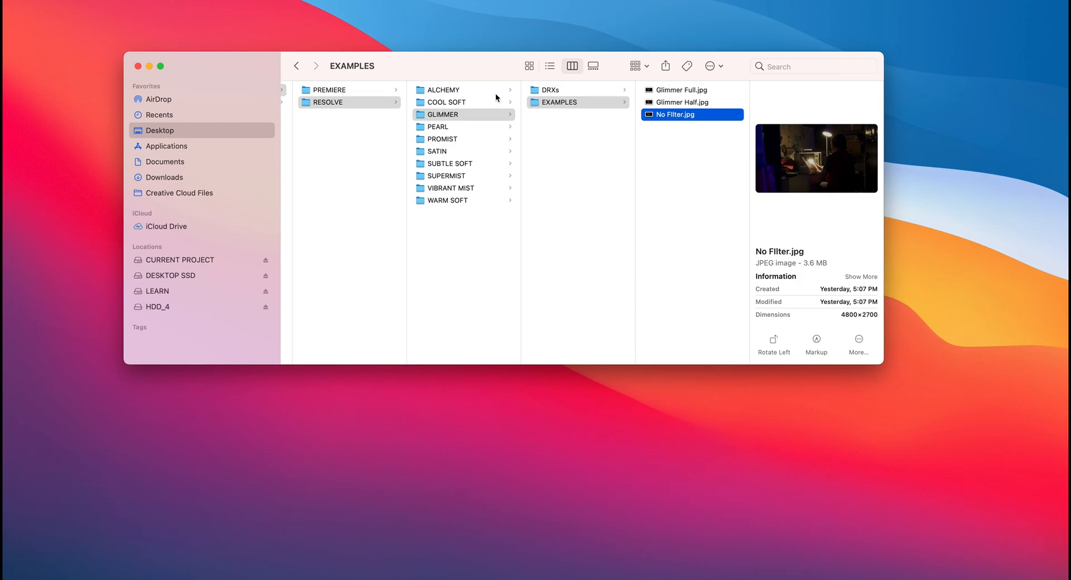
pyautogui.moveTo(570, 159)
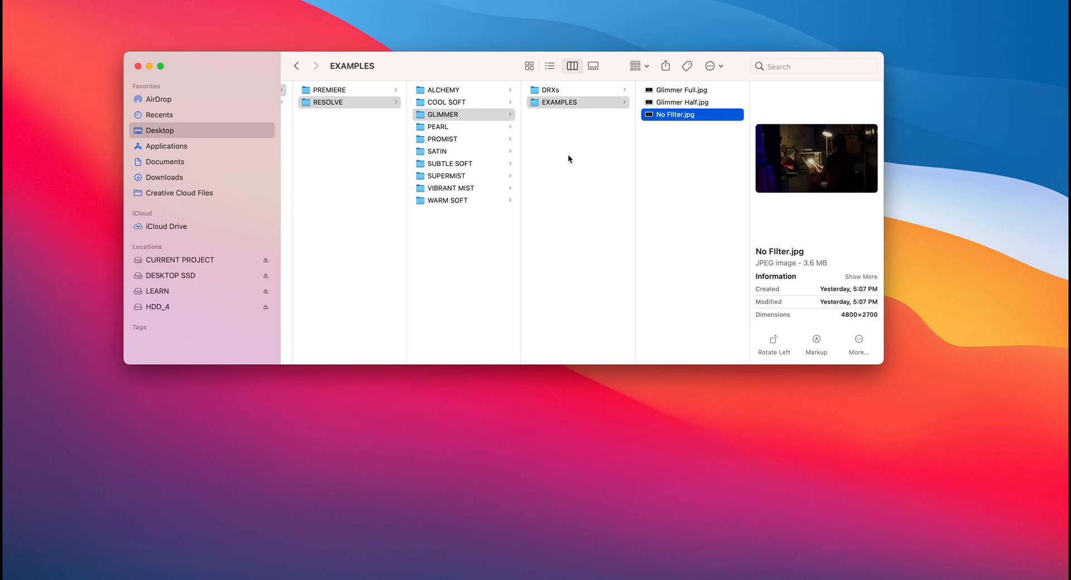
pyautogui.moveTo(519, 117)
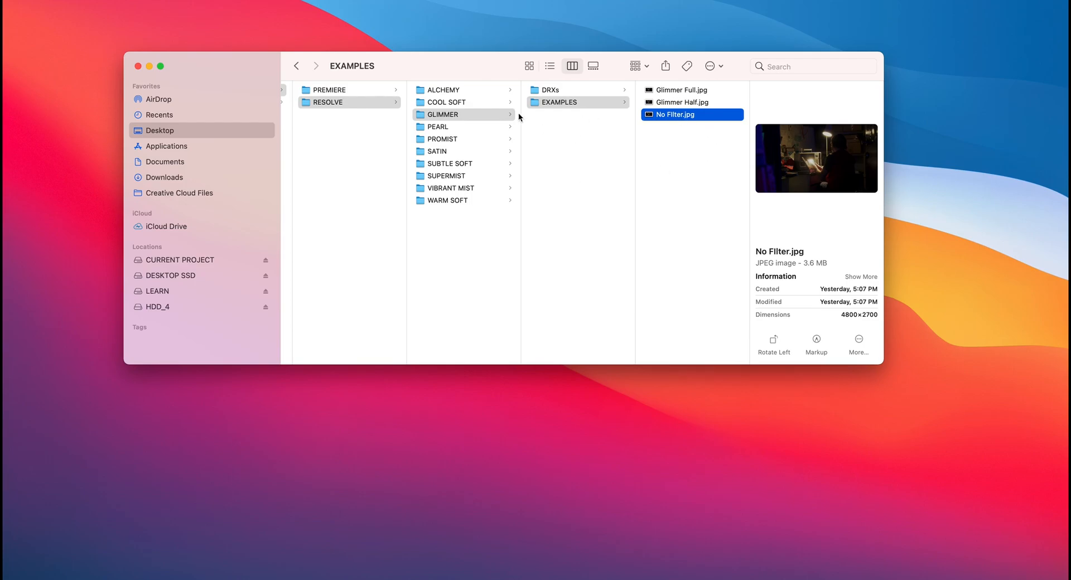
pyautogui.click(438, 127)
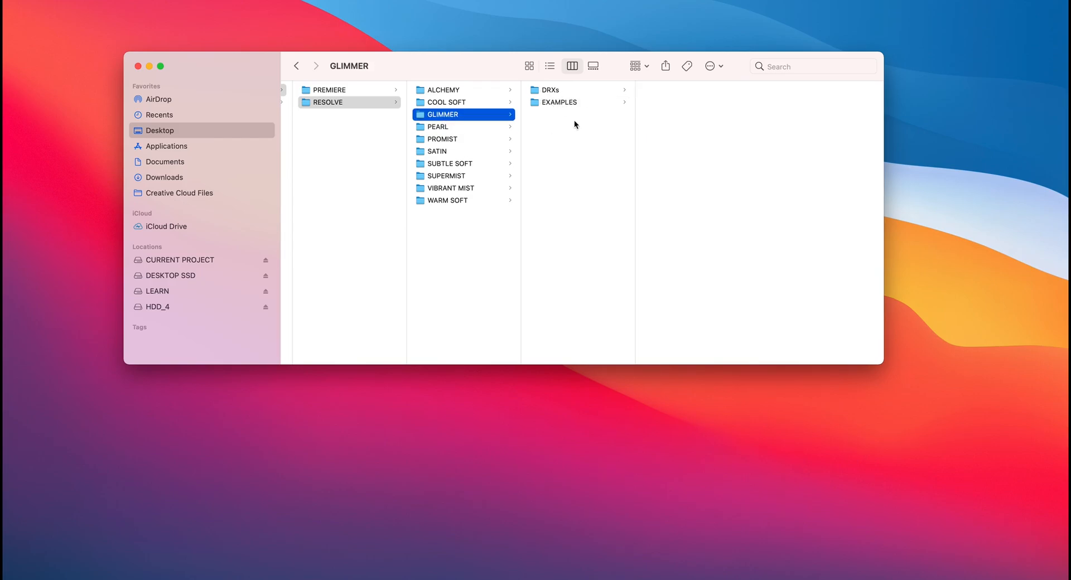
# View GLIMMER's DRX files, then SUPERMIST's FULL, HALF and QUARTER .drx grades
pyautogui.click(550, 89)
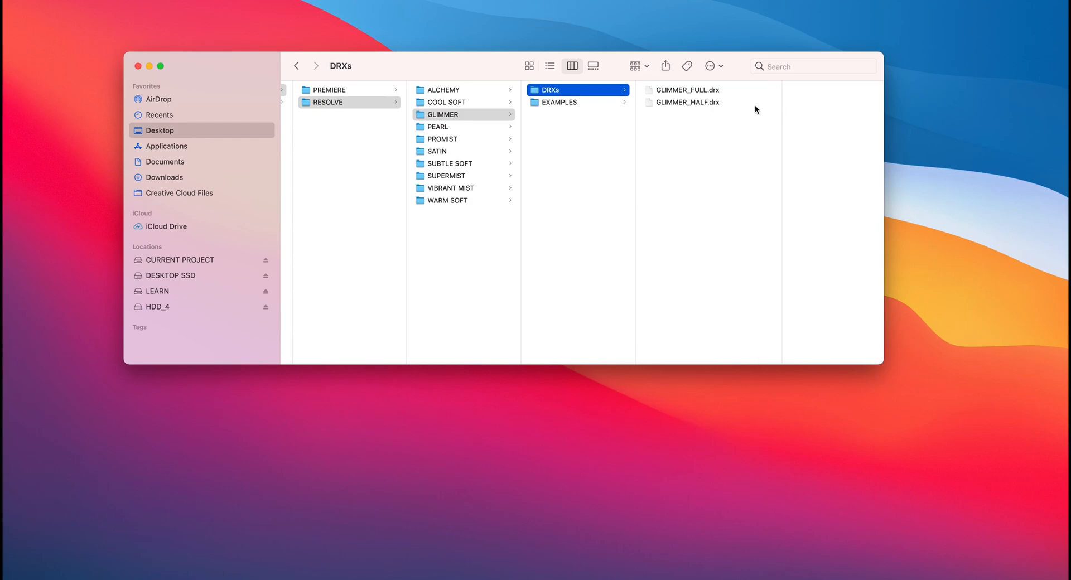
pyautogui.moveTo(713, 186)
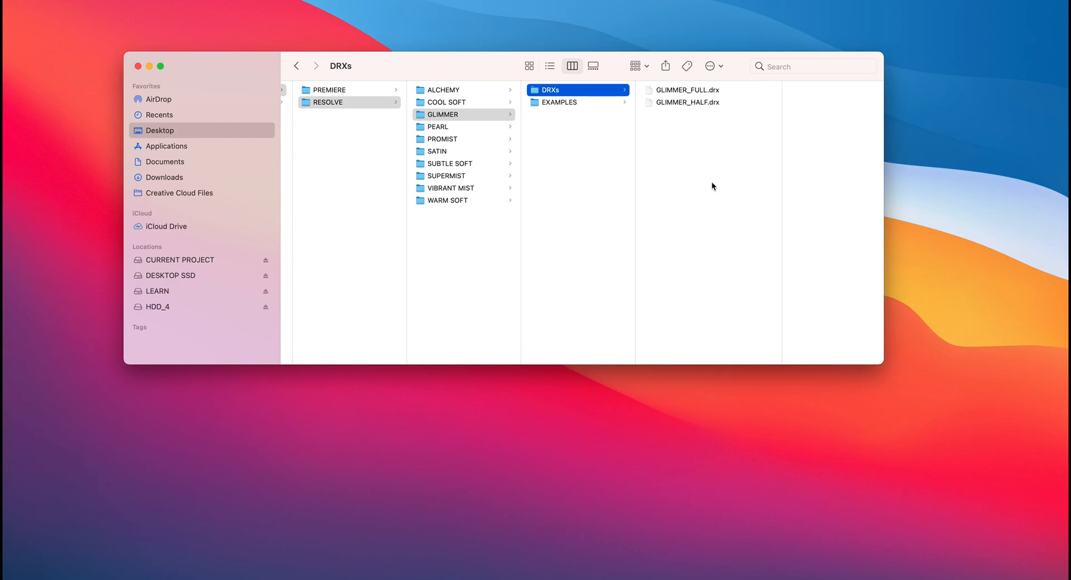
pyautogui.moveTo(683, 100)
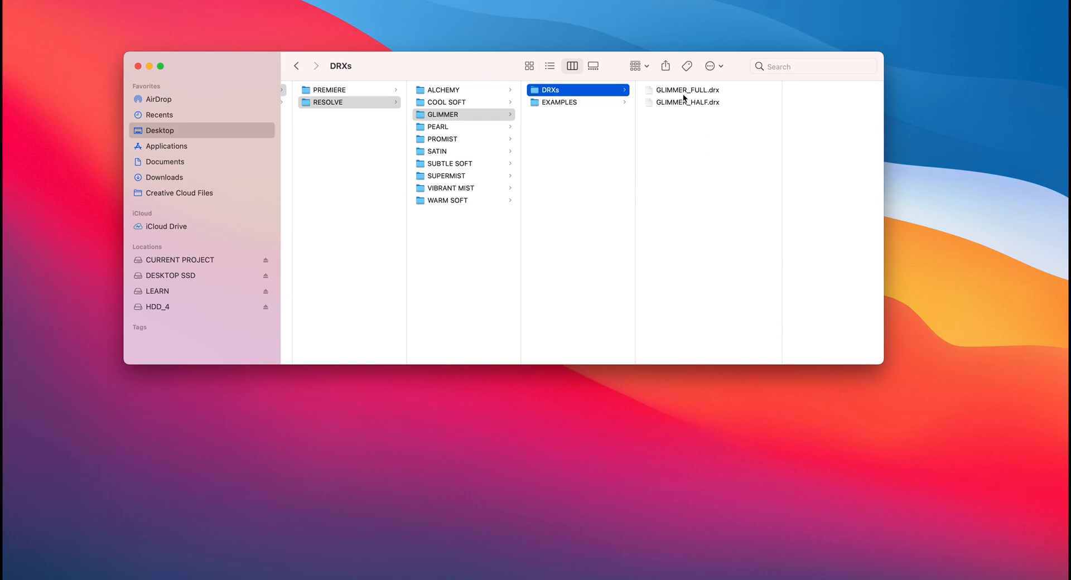
pyautogui.click(686, 102)
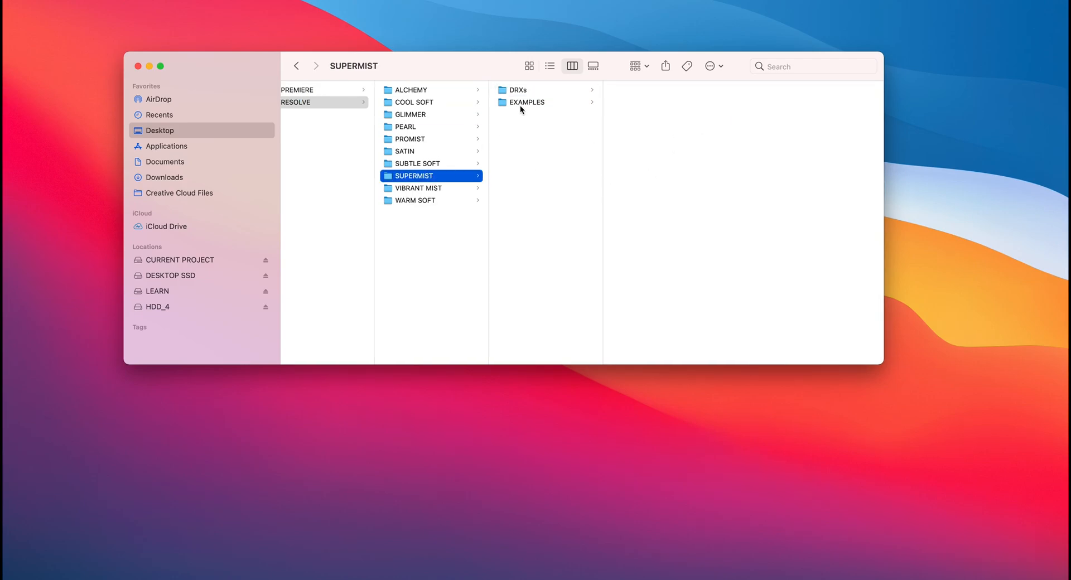
pyautogui.click(518, 90)
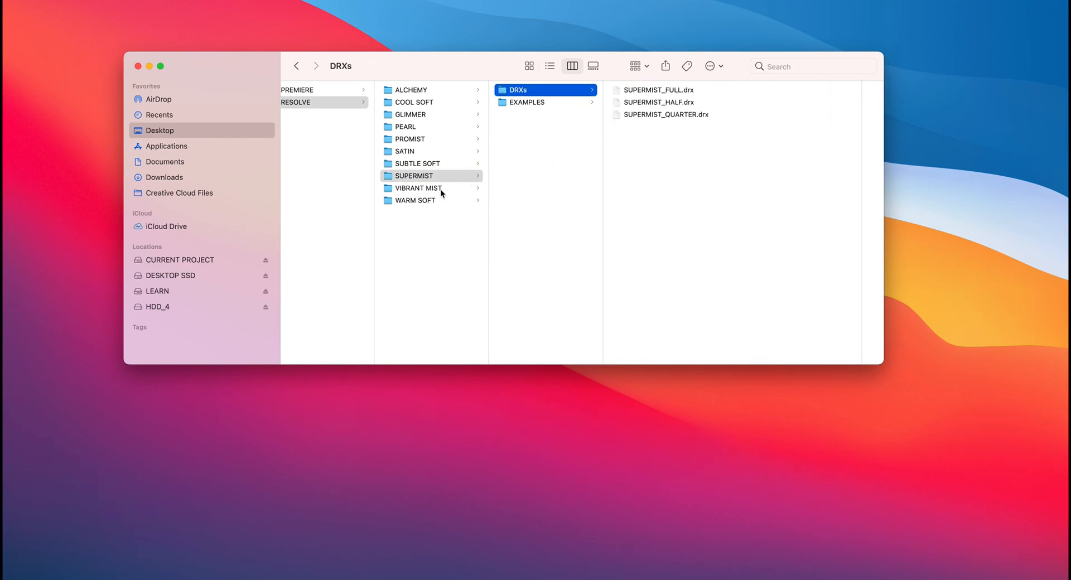
pyautogui.moveTo(417, 97)
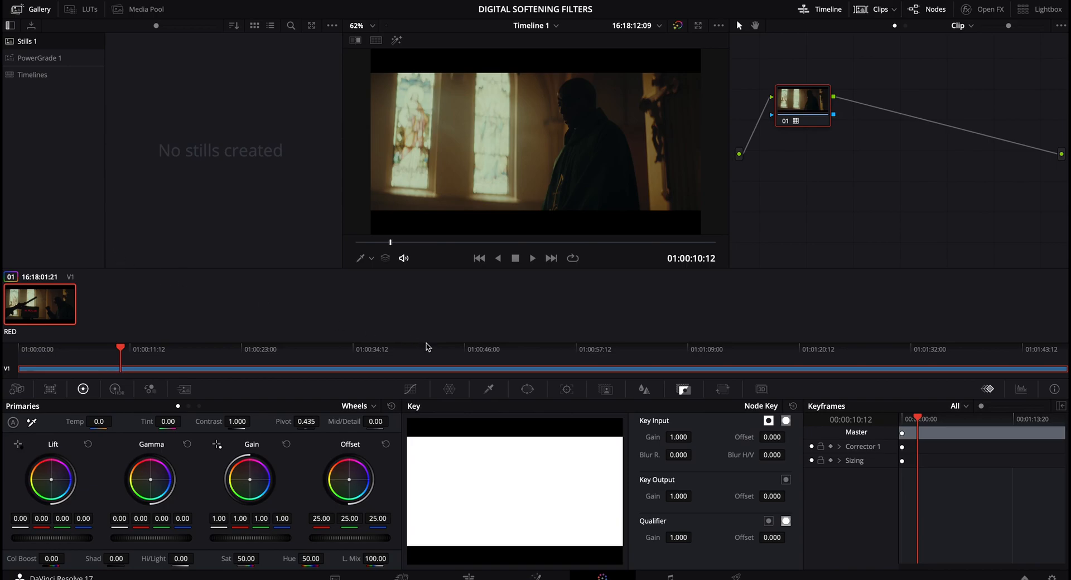
pyautogui.moveTo(570, 357)
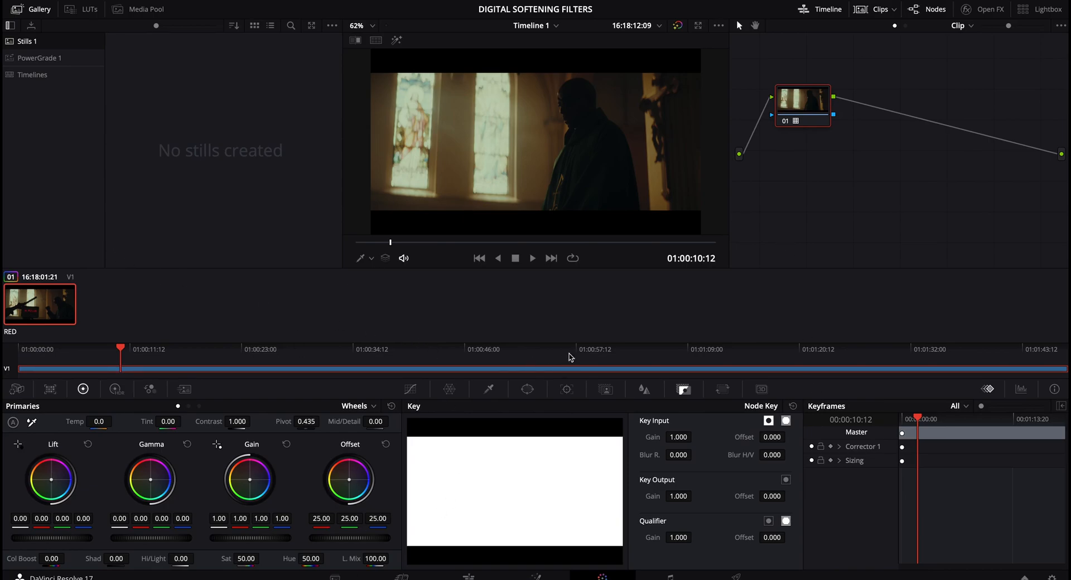
pyautogui.moveTo(570, 358)
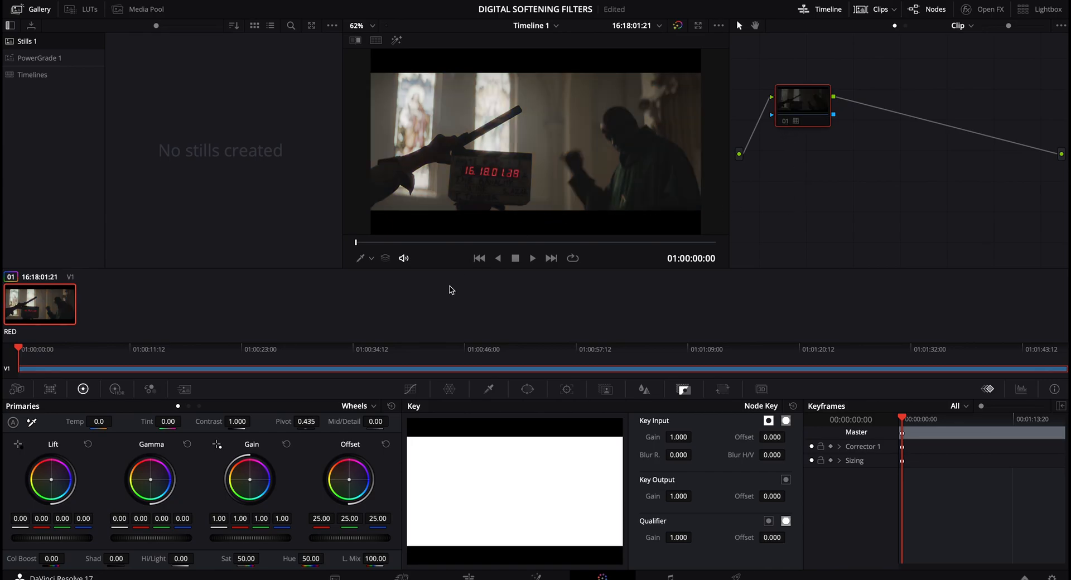
# Park the Color page playhead on the church shot at 01:00:45:07
pyautogui.click(458, 349)
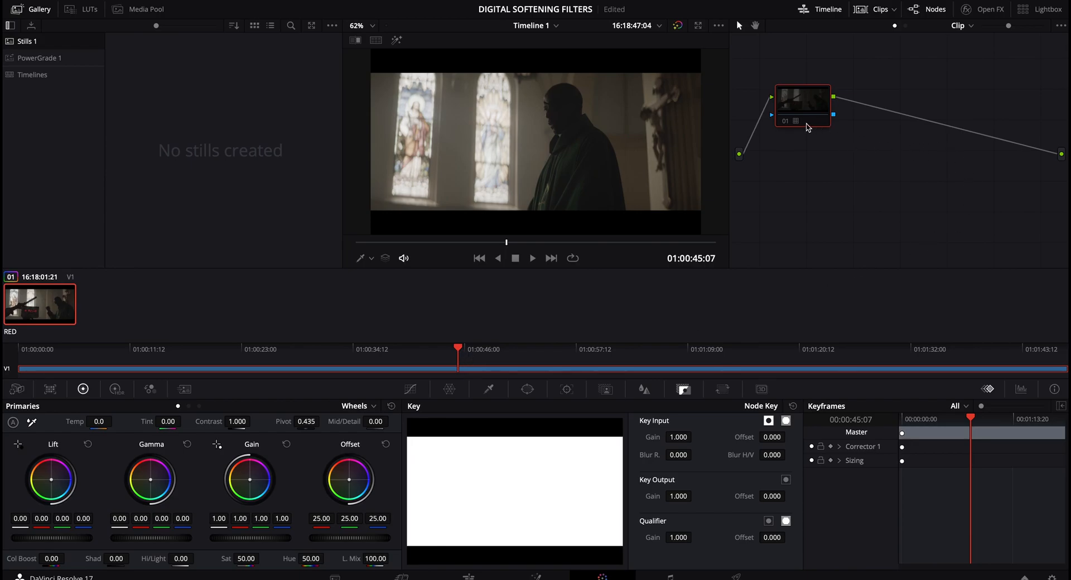
pyautogui.moveTo(785, 127)
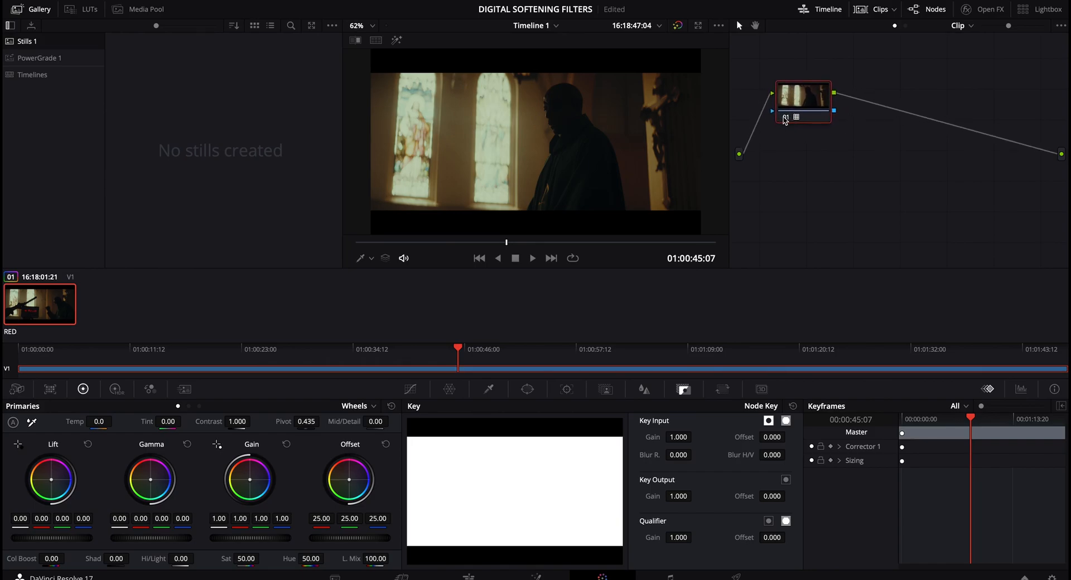
# Add a serial node 02 after node 01 via the node's Add Node menu
pyautogui.rightClick(803, 103)
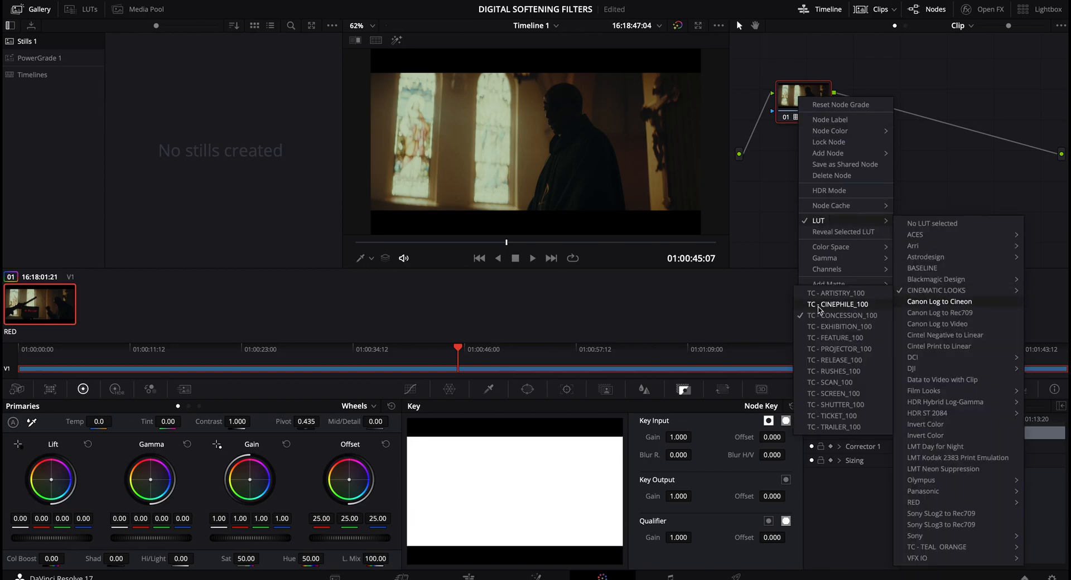
pyautogui.click(772, 160)
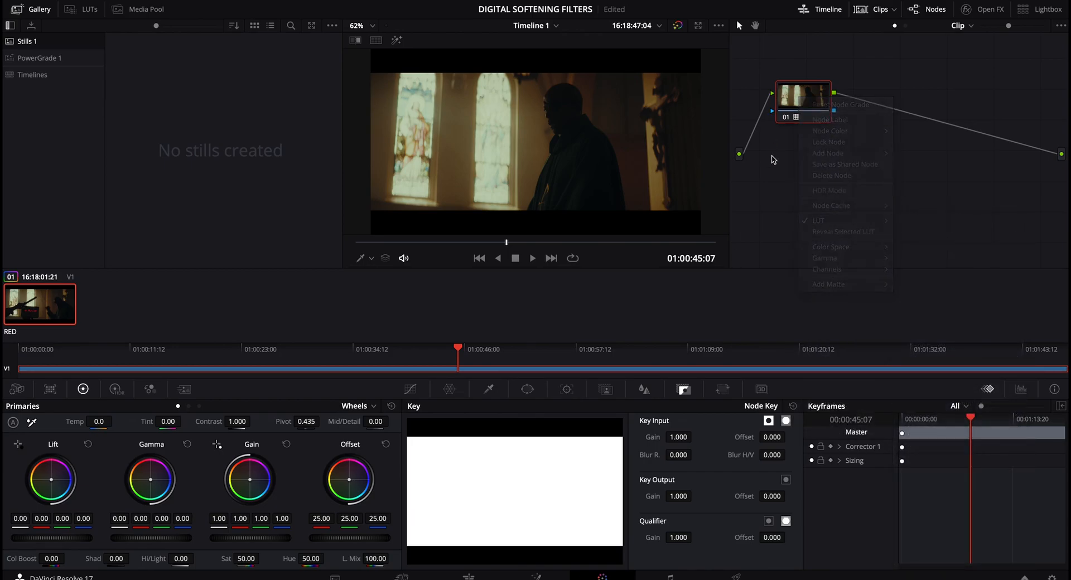
pyautogui.click(803, 95)
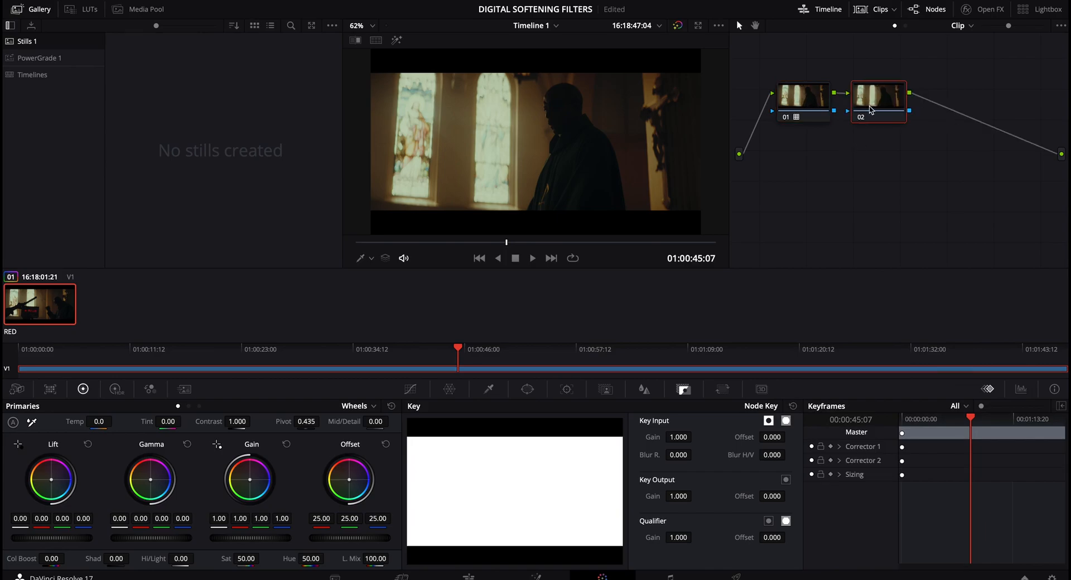
pyautogui.moveTo(878, 102); pyautogui.dragTo(895, 103)
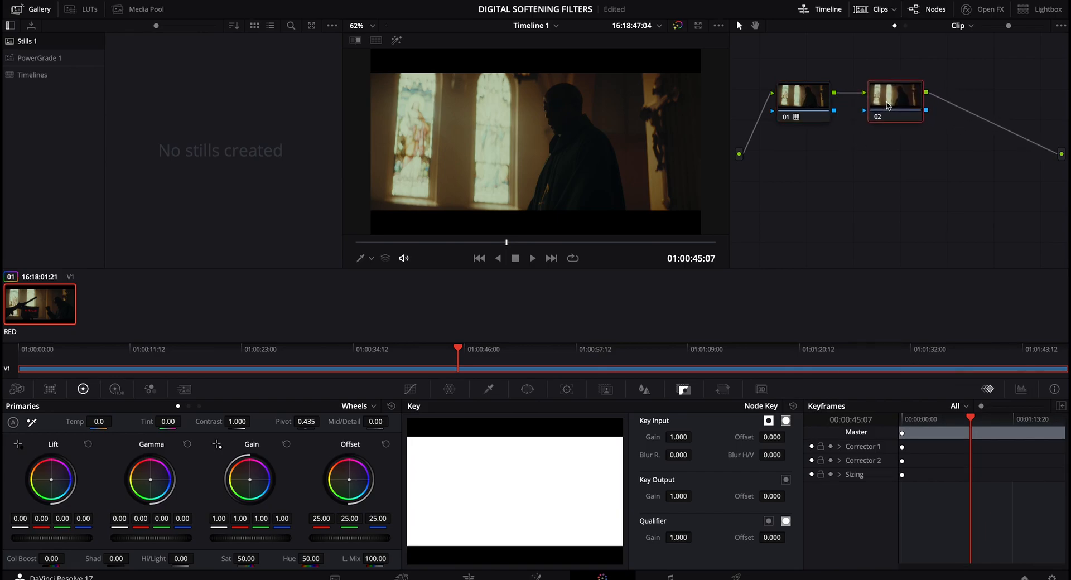
pyautogui.click(803, 95)
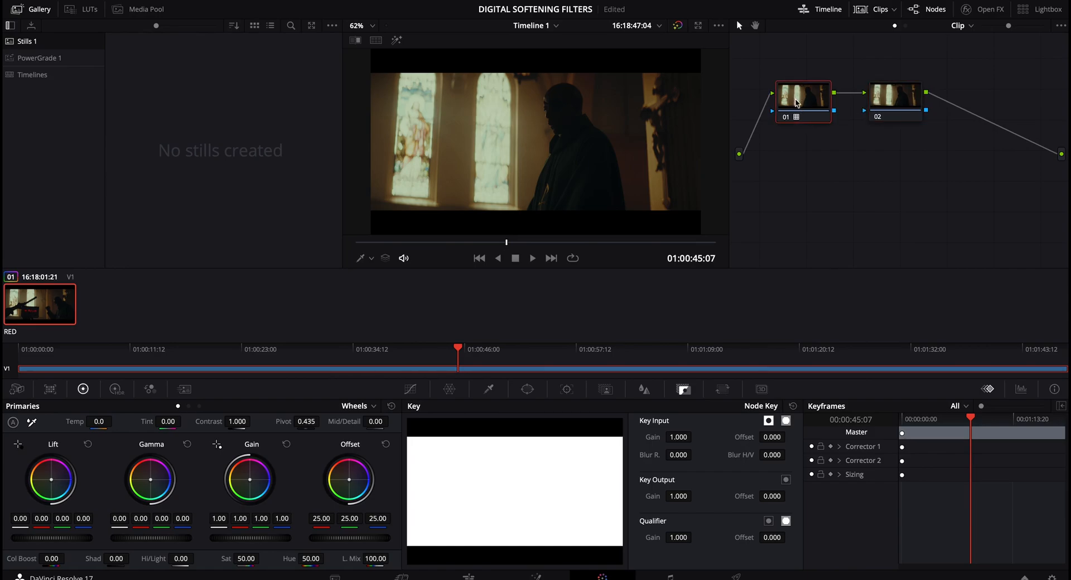
pyautogui.click(892, 102)
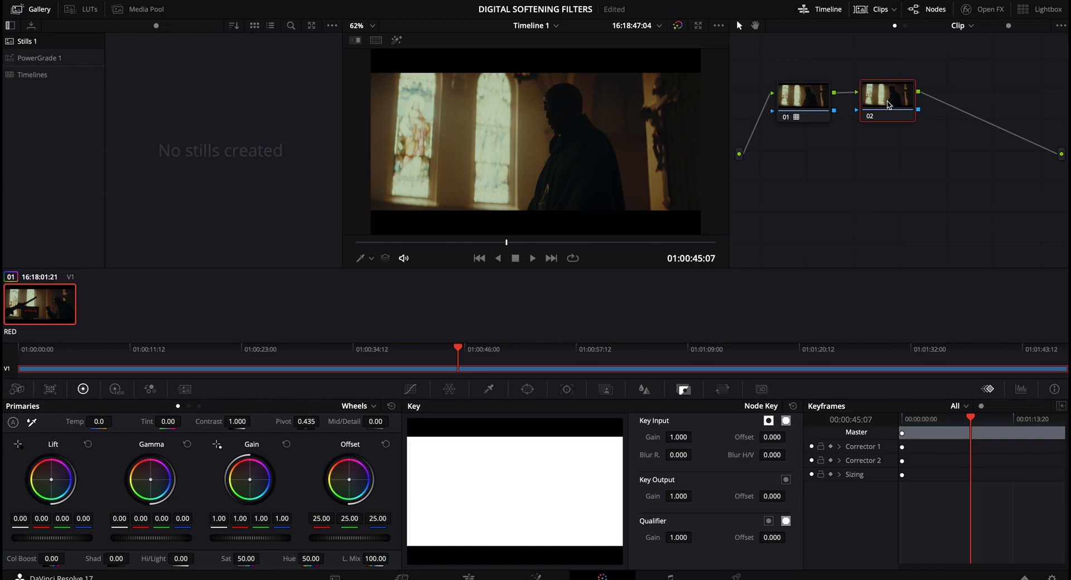
pyautogui.moveTo(895, 98)
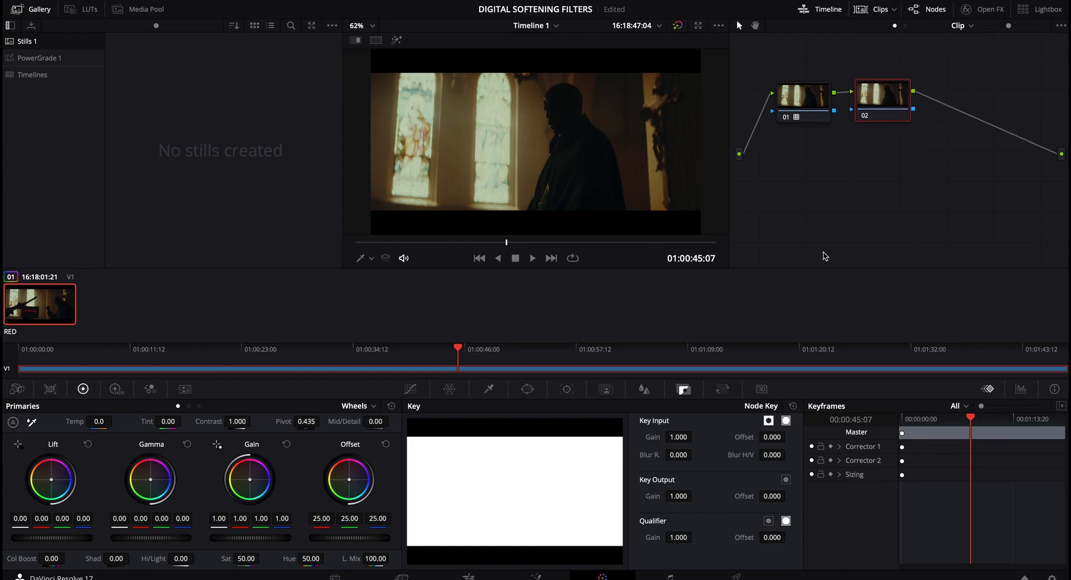
pyautogui.moveTo(228, 298)
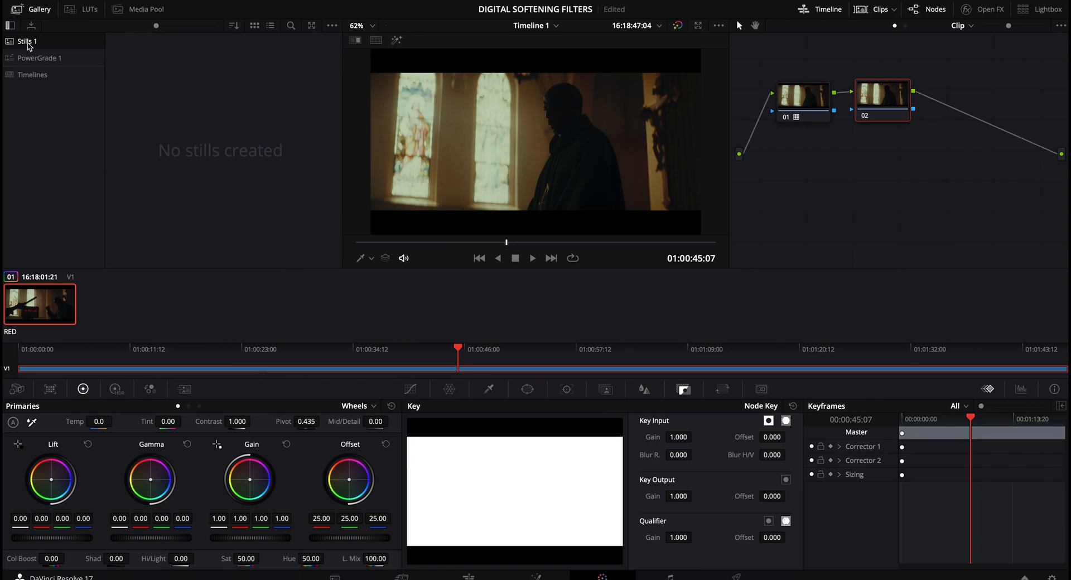
# Switch the Gallery to the empty PowerGrade 1 album
pyautogui.click(39, 58)
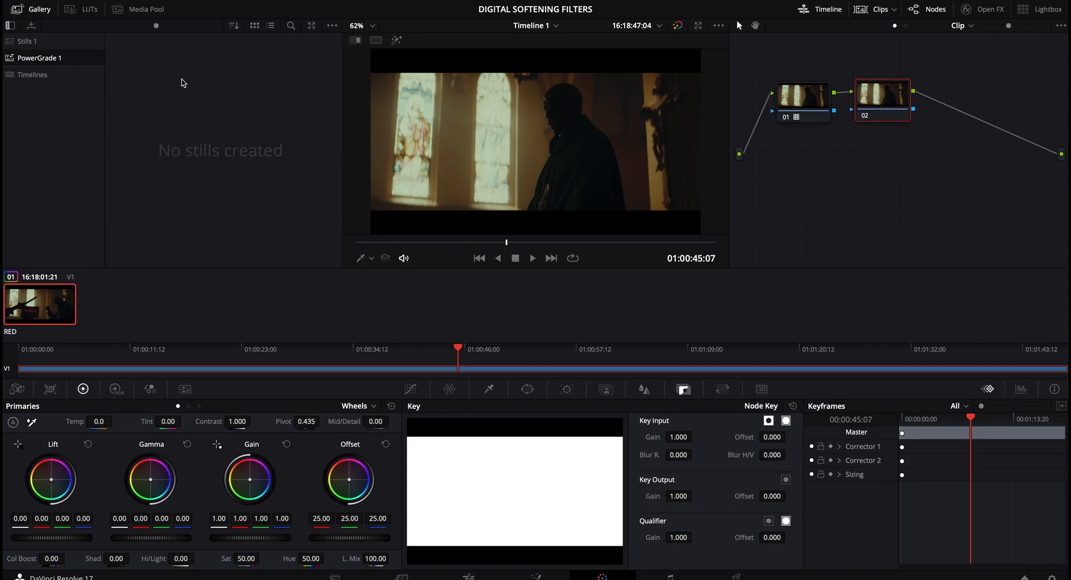
pyautogui.moveTo(179, 82)
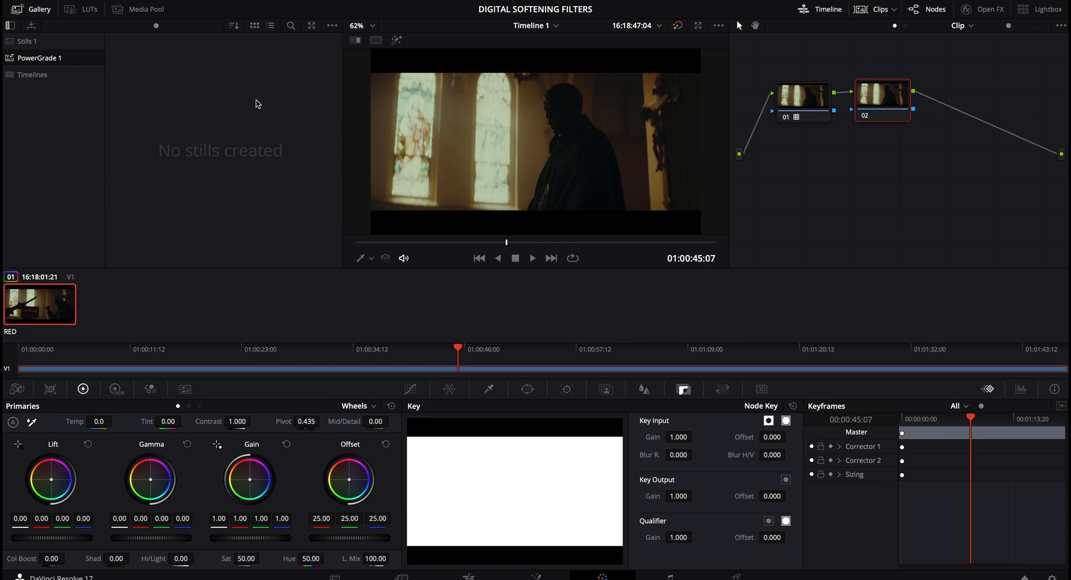
pyautogui.moveTo(15, 67)
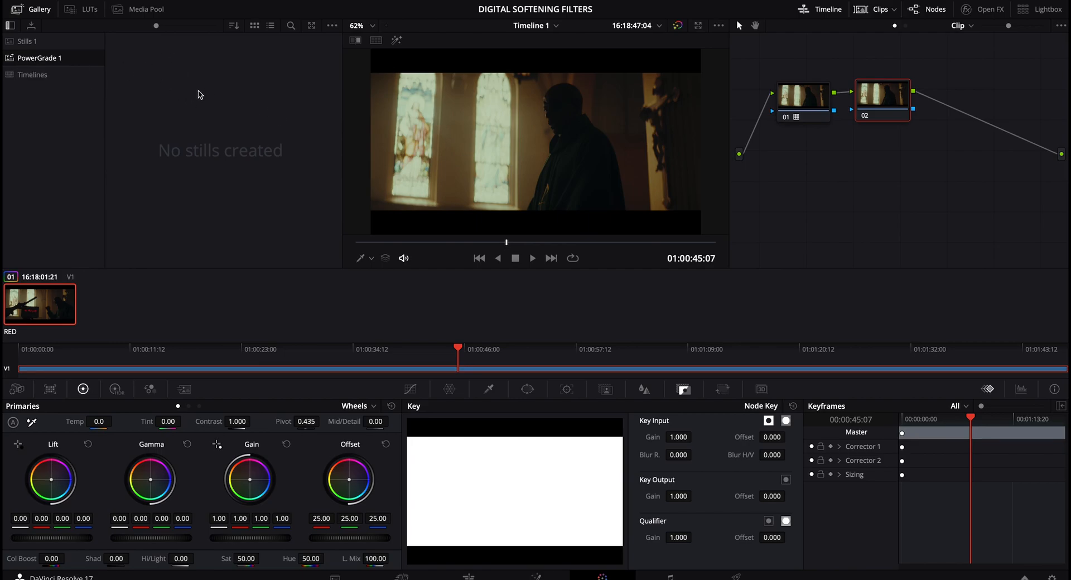
pyautogui.moveTo(158, 105)
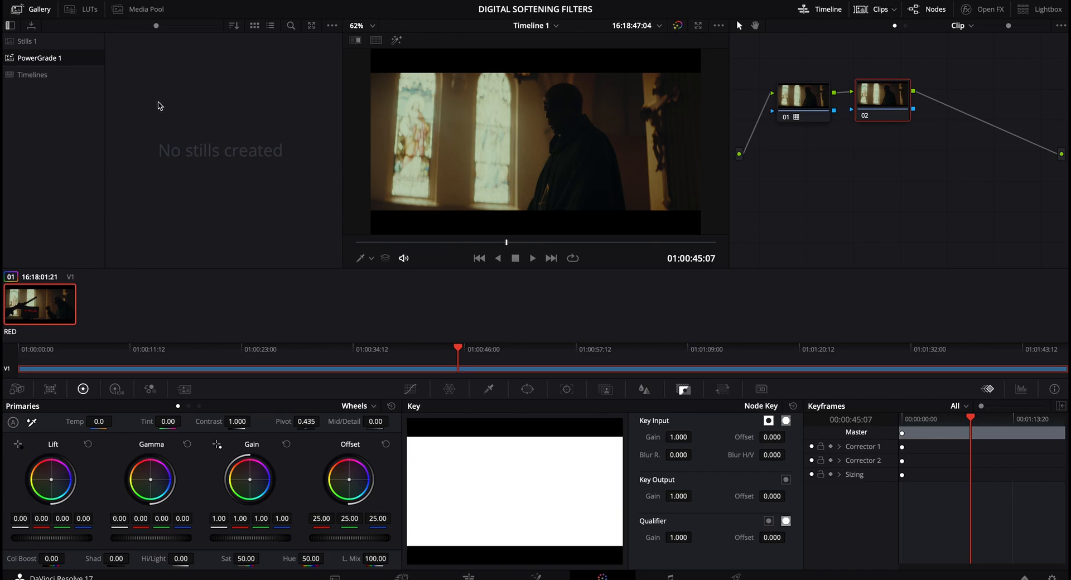
pyautogui.moveTo(186, 107)
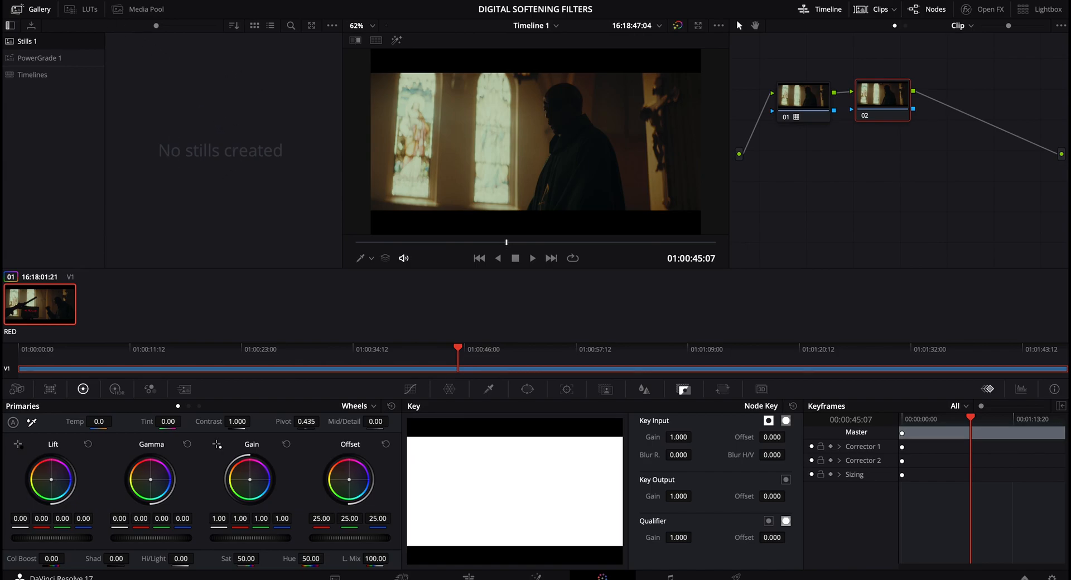
pyautogui.moveTo(155, 84)
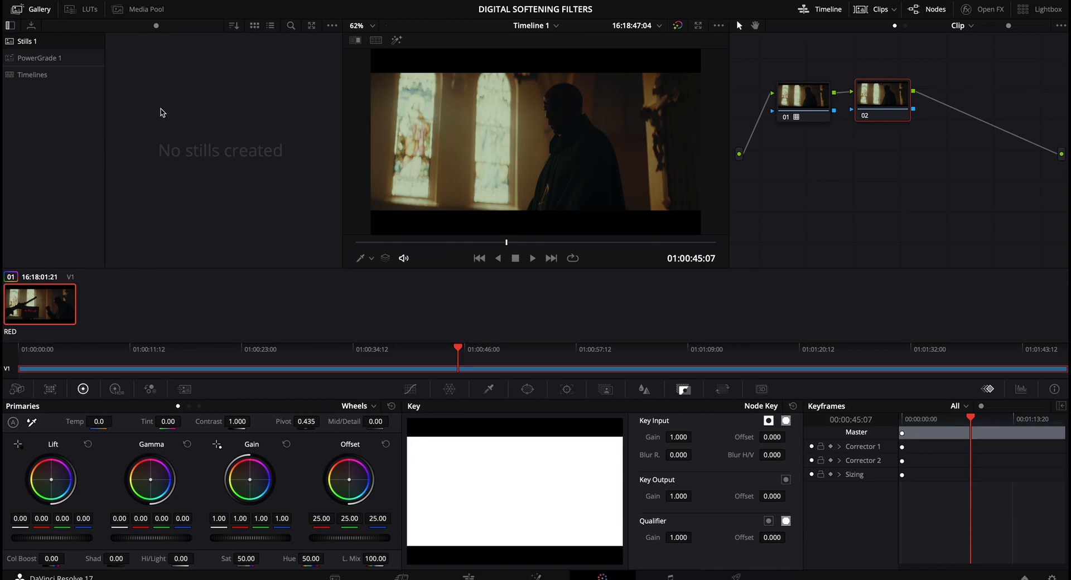
pyautogui.moveTo(233, 111)
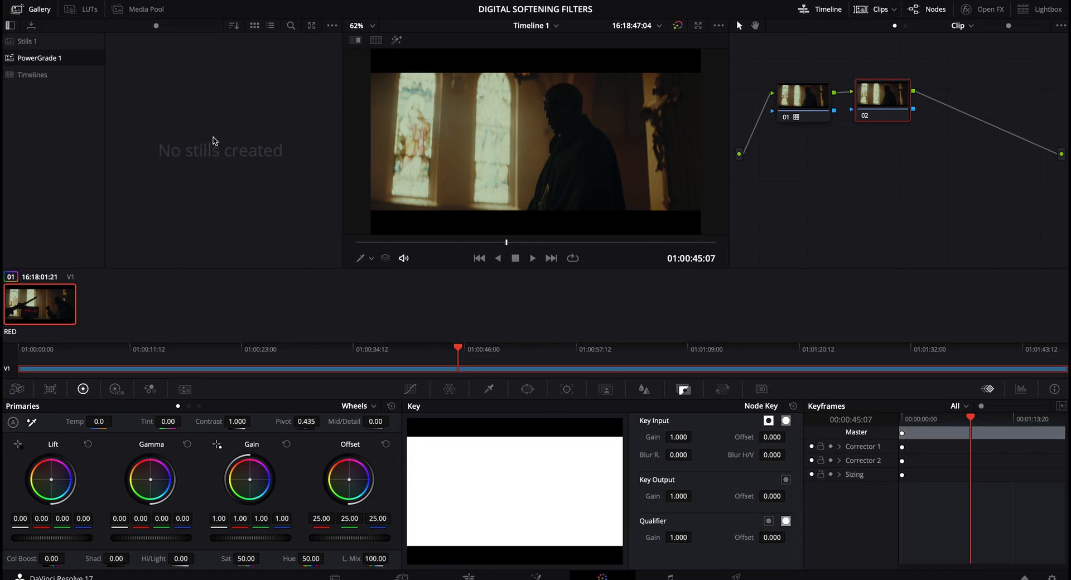
pyautogui.moveTo(216, 128)
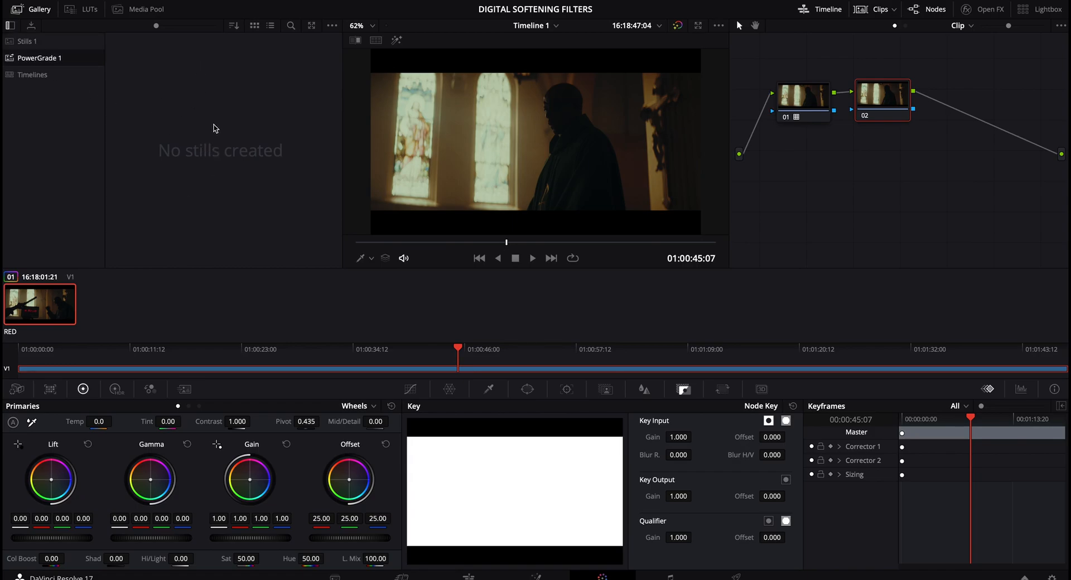
pyautogui.moveTo(209, 94)
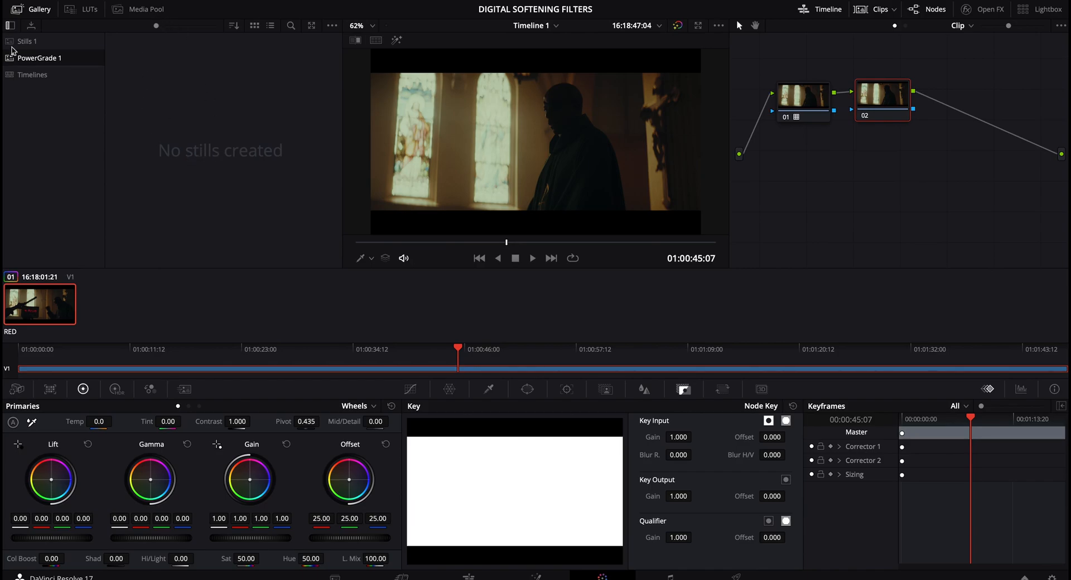
# In Finder, pass ALCHEMY's DRXs and land in PROMIST > DRXs with its FULL, HALF and QUARTER files
pyautogui.click(28, 41)
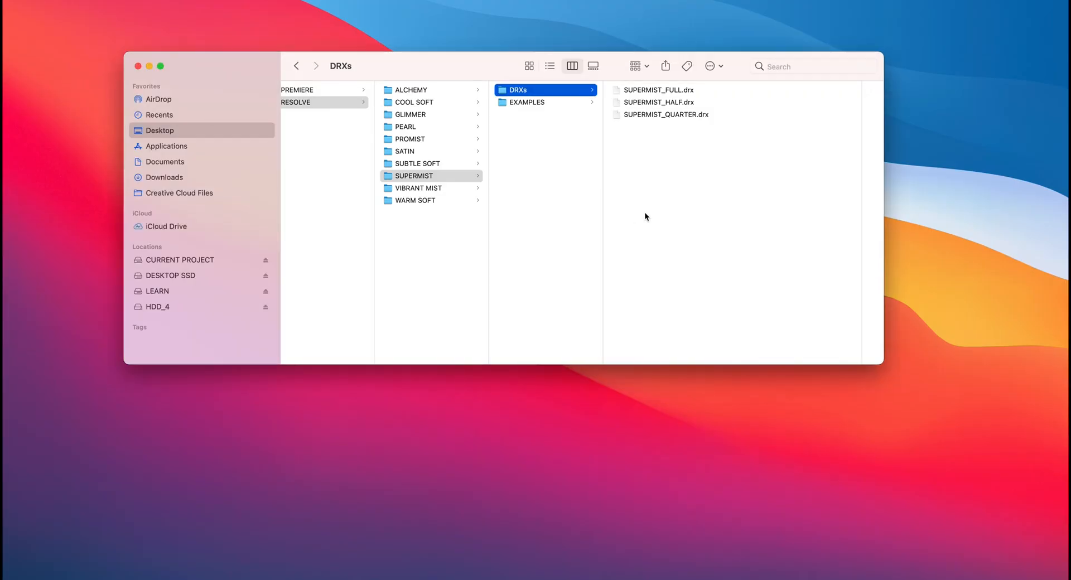
pyautogui.click(411, 90)
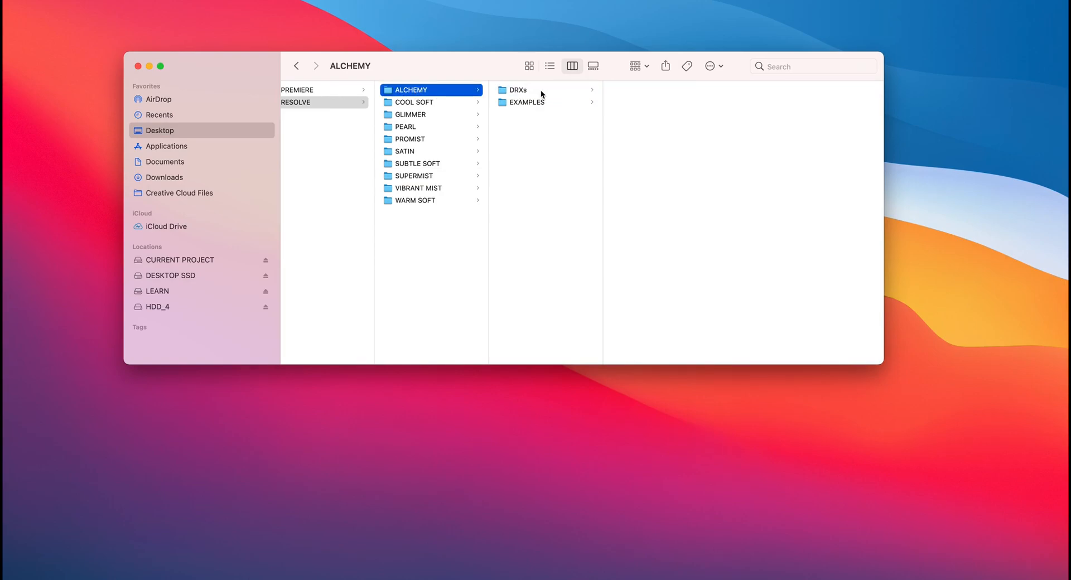
pyautogui.click(518, 90)
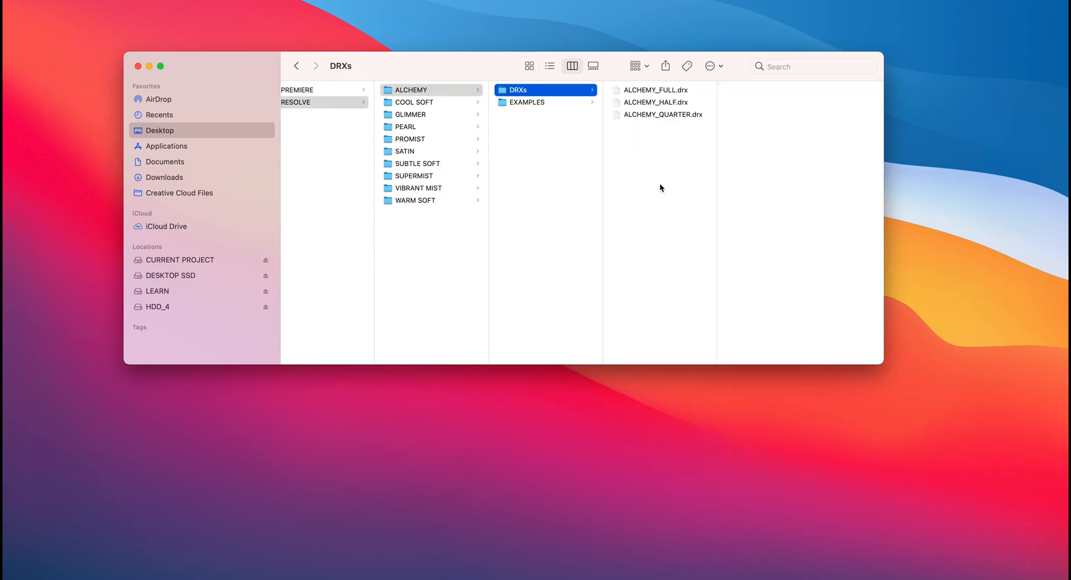
pyautogui.moveTo(366, 82)
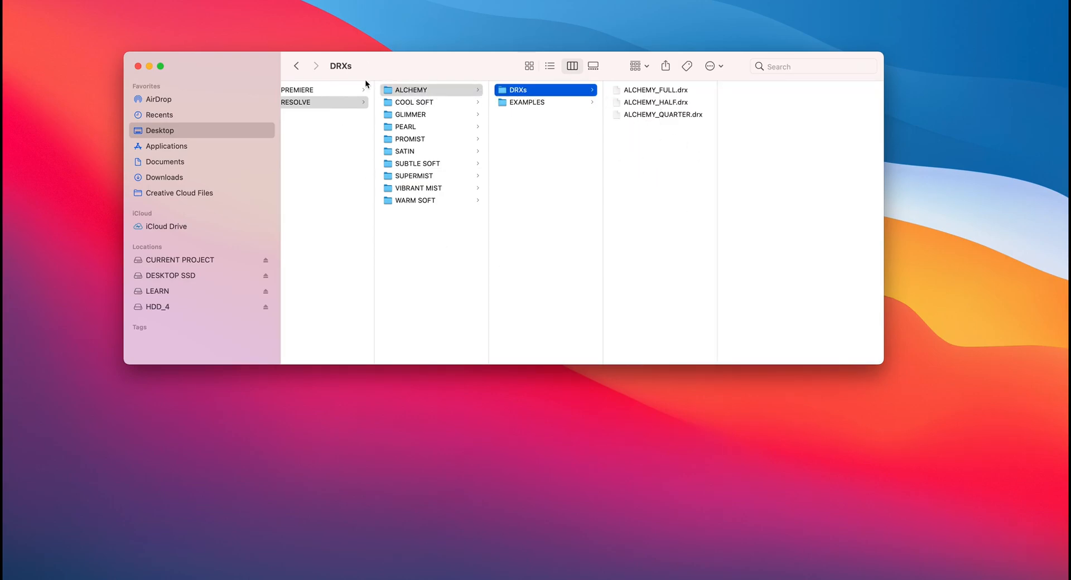
pyautogui.click(410, 139)
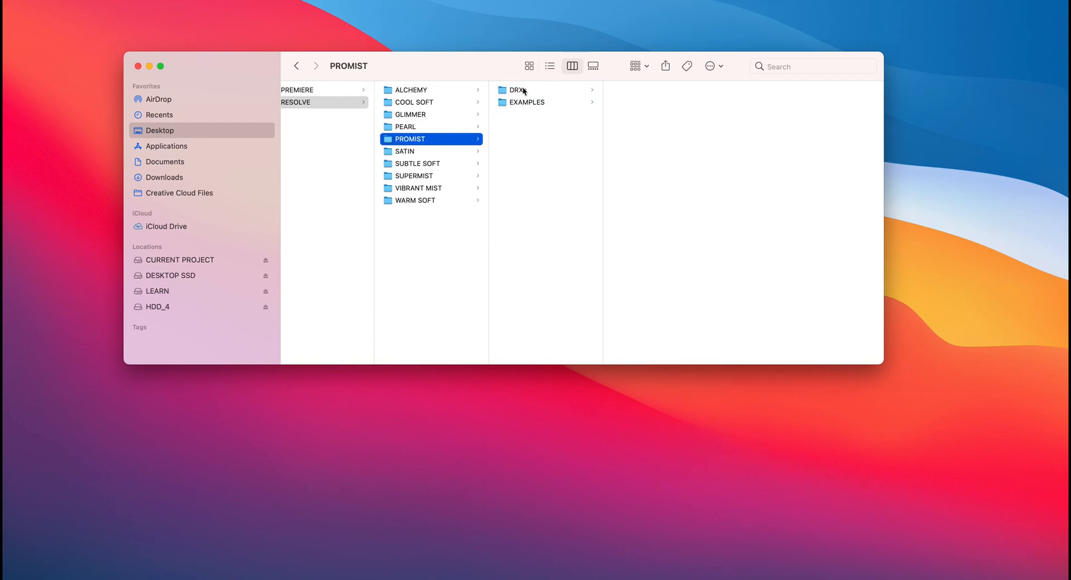
pyautogui.click(519, 89)
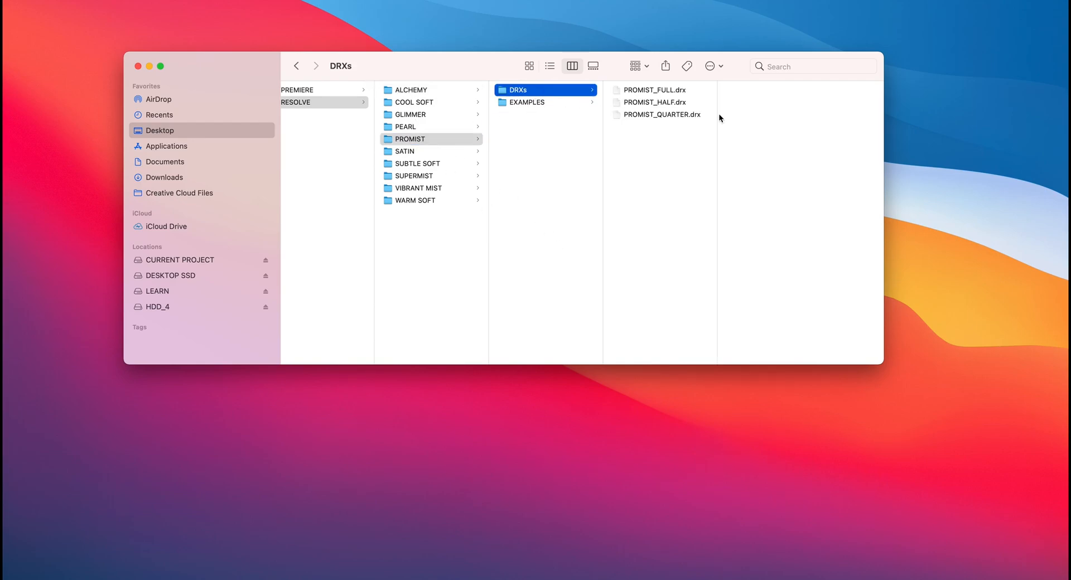
pyautogui.click(654, 102)
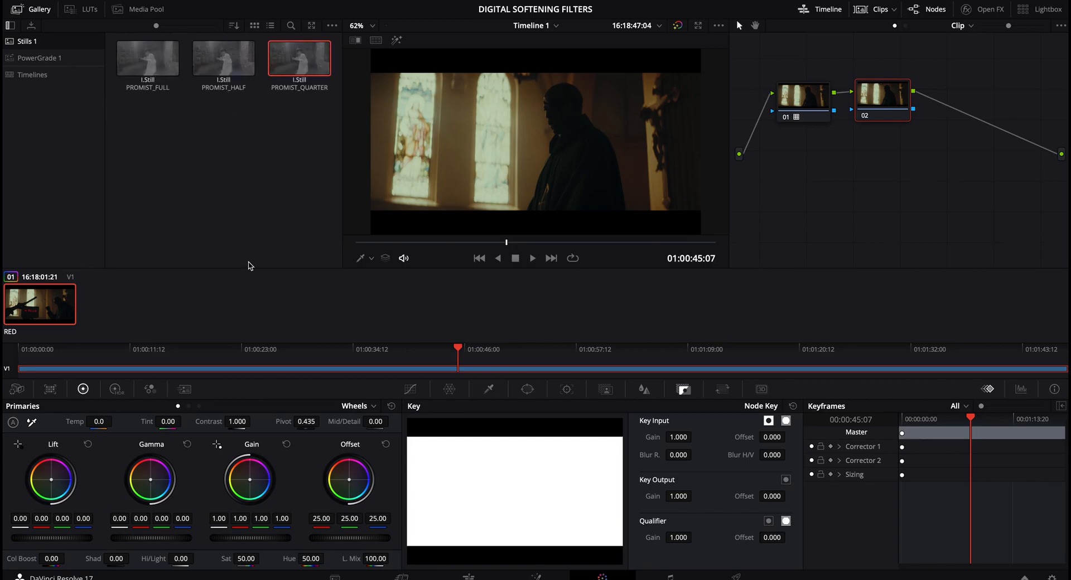
pyautogui.moveTo(310, 74)
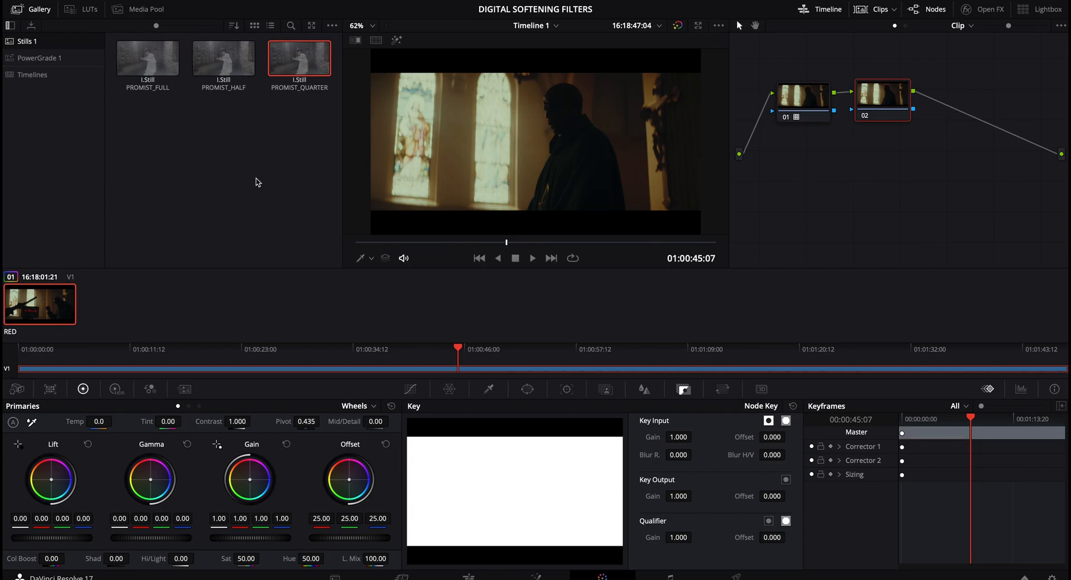
pyautogui.moveTo(290, 146)
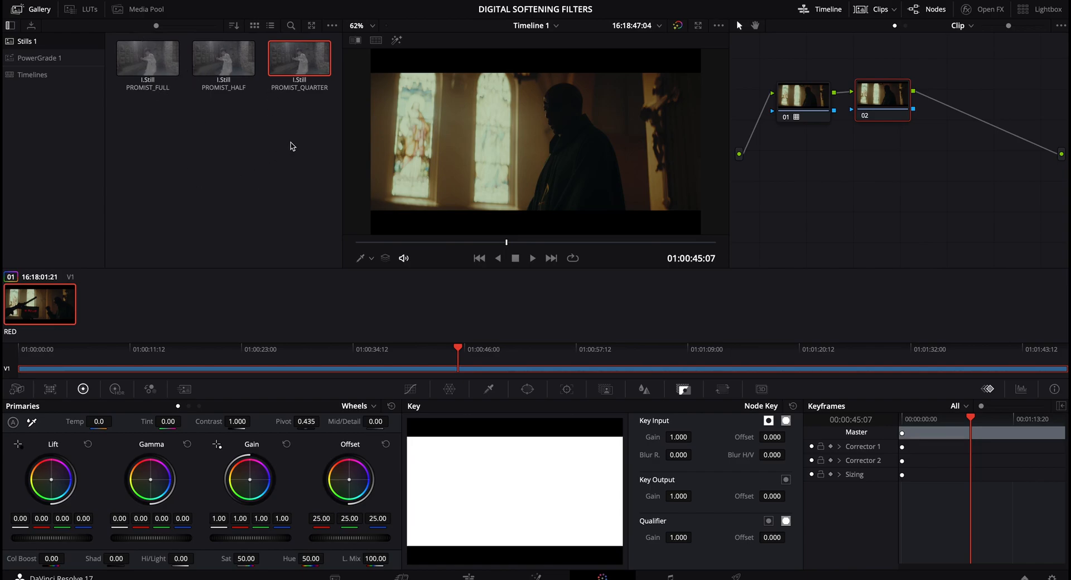
pyautogui.moveTo(140, 56)
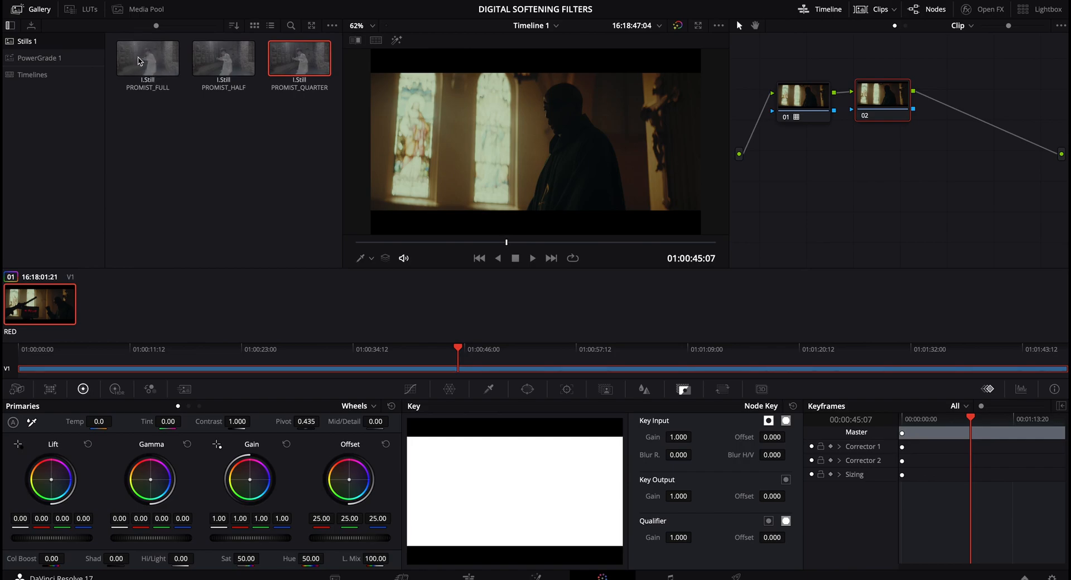
pyautogui.moveTo(212, 75)
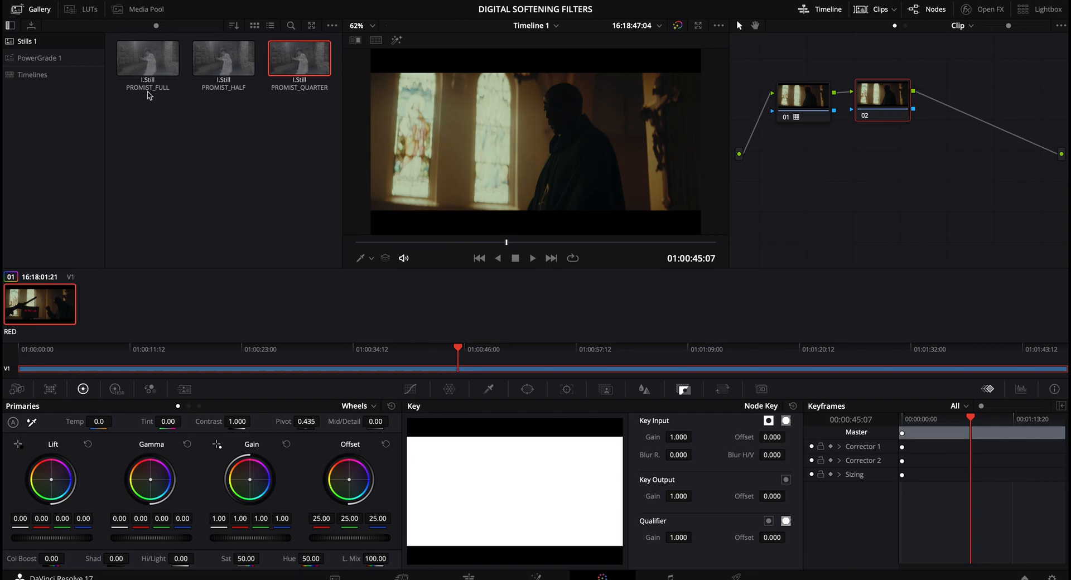
# Live-preview the PROMIST_FULL, PROMIST_HALF and PROMIST_QUARTER stills on the church shot
pyautogui.click(147, 61)
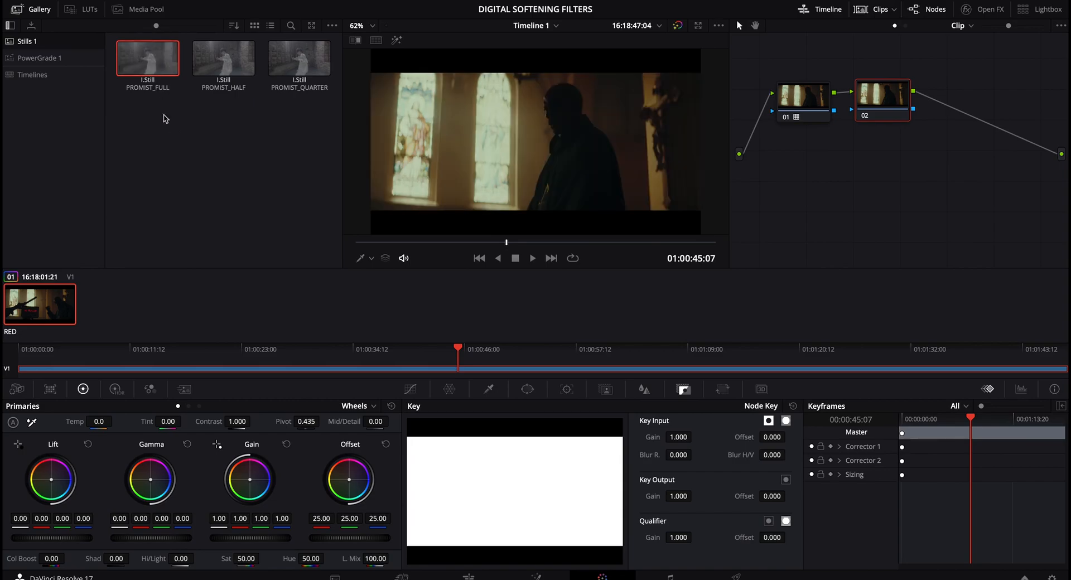
pyautogui.moveTo(180, 144)
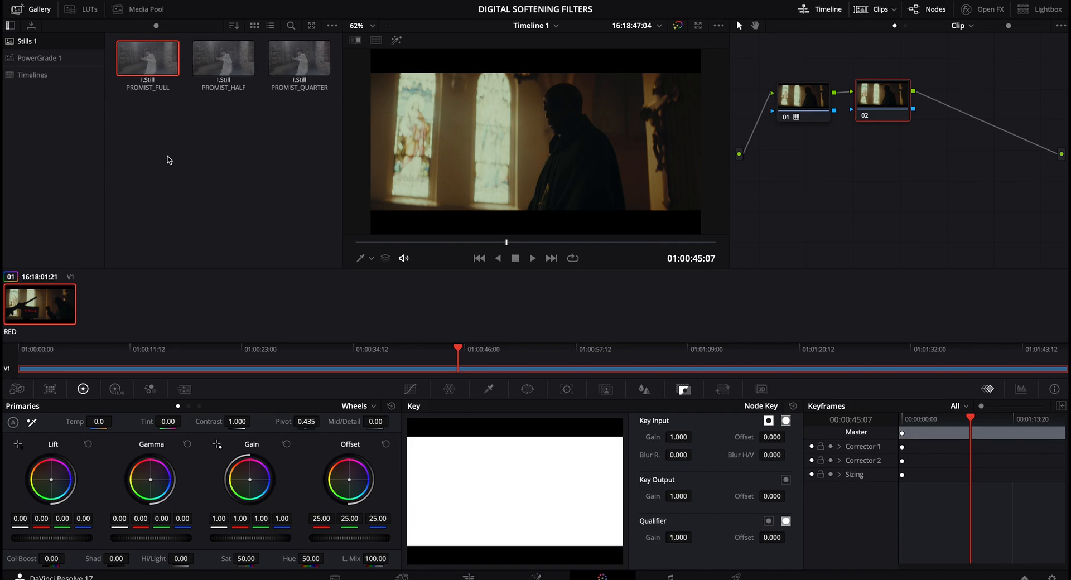
pyautogui.moveTo(196, 174)
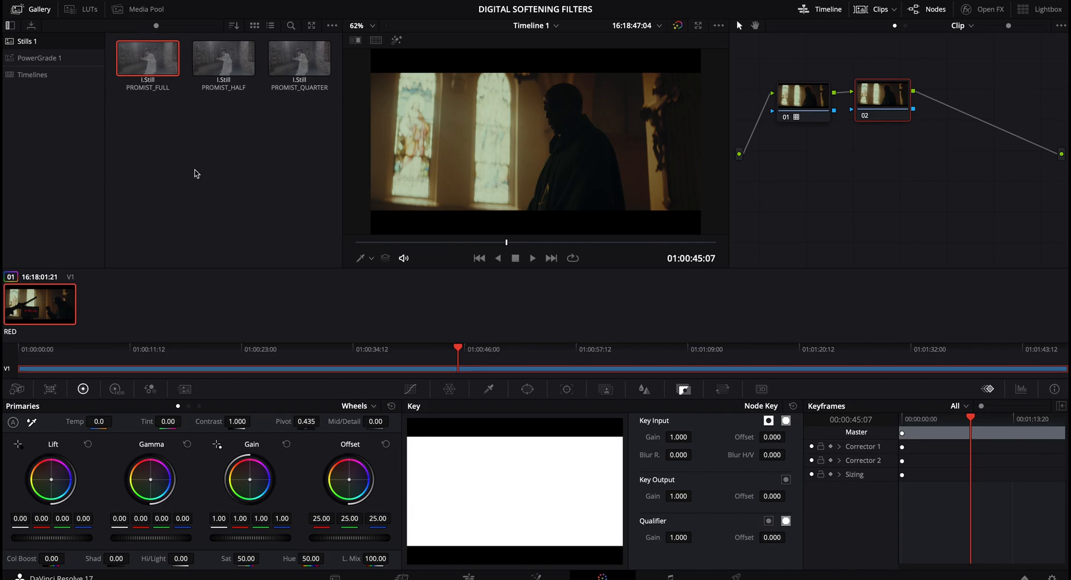
pyautogui.moveTo(156, 144)
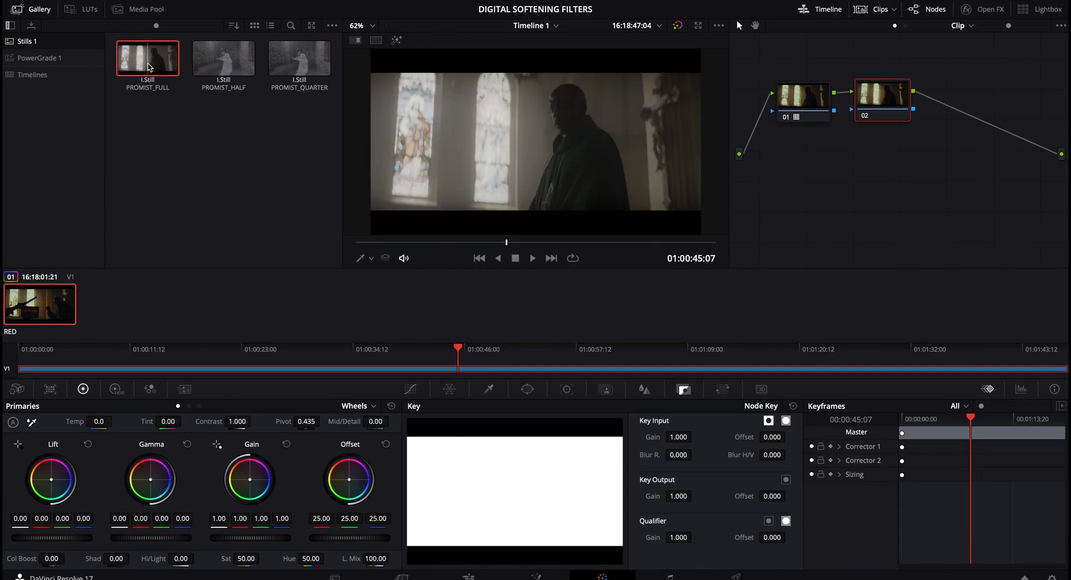
pyautogui.click(222, 57)
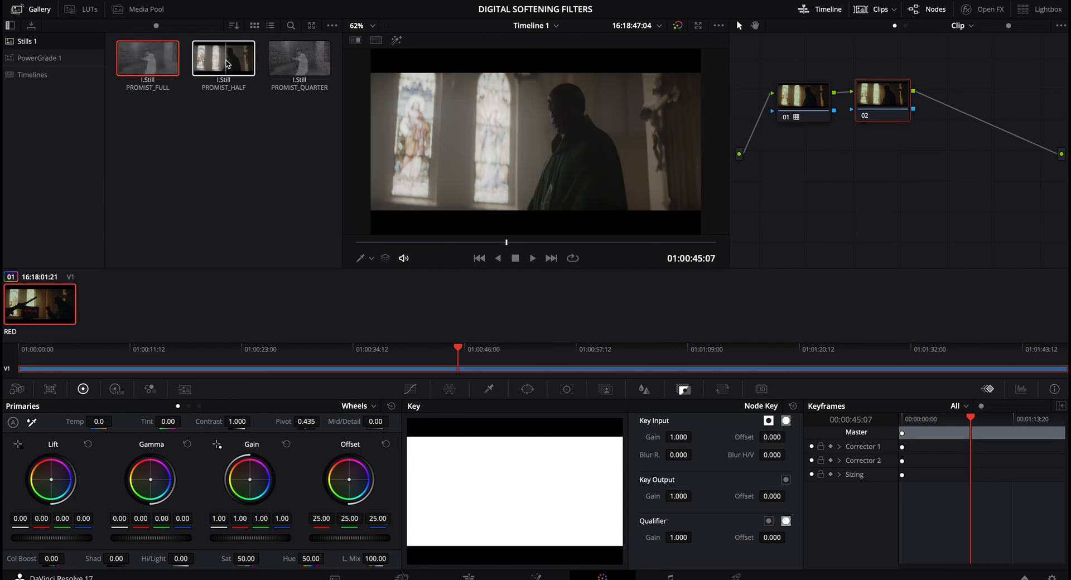
pyautogui.click(299, 57)
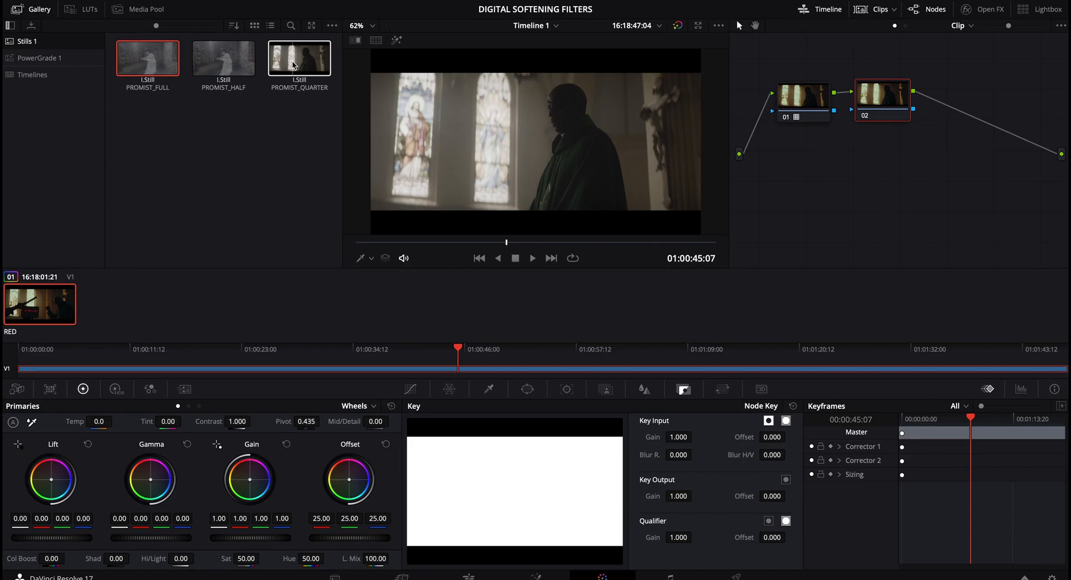
pyautogui.click(803, 102)
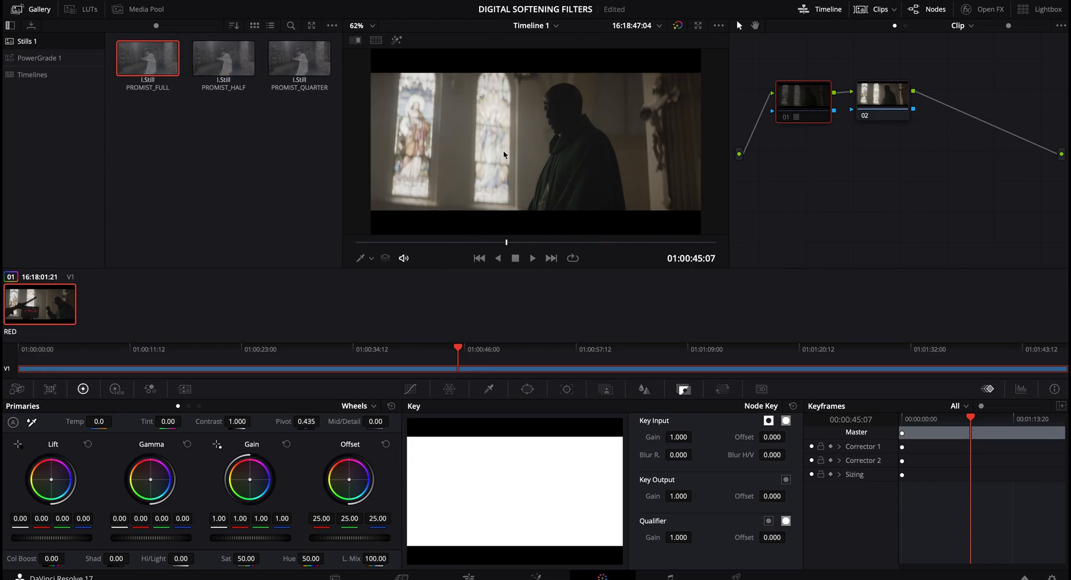
pyautogui.moveTo(445, 149)
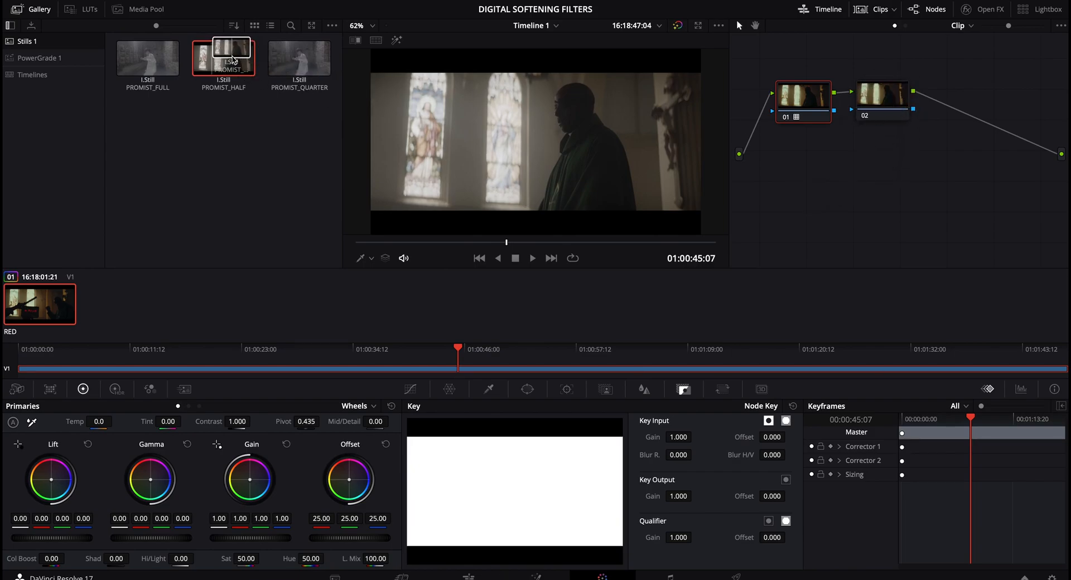
# Drop PROMIST_HALF onto node 02 as a Compound Node and toggle it to compare the softening
pyautogui.click(880, 99)
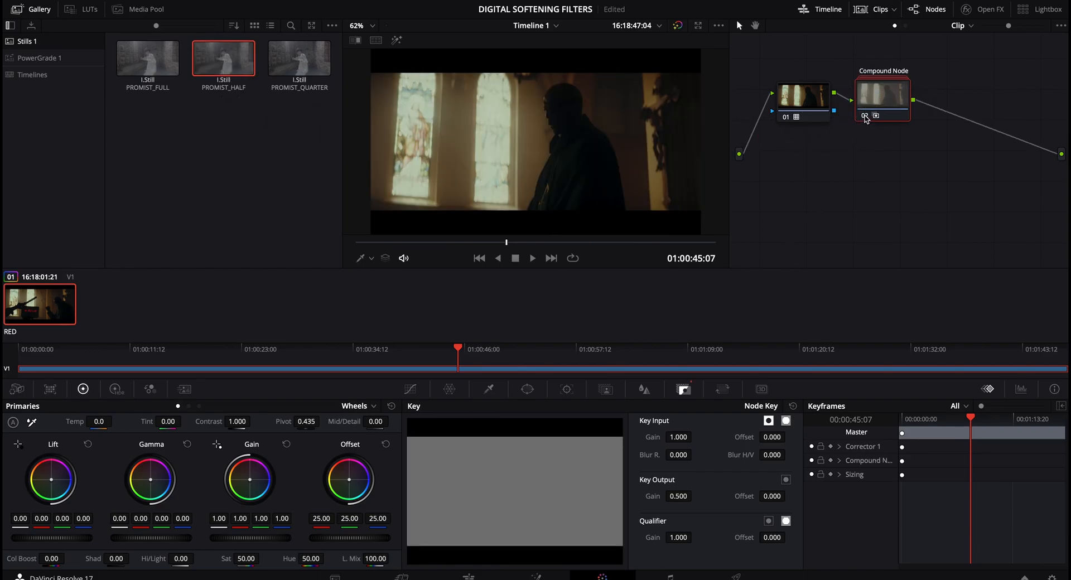
pyautogui.click(881, 100)
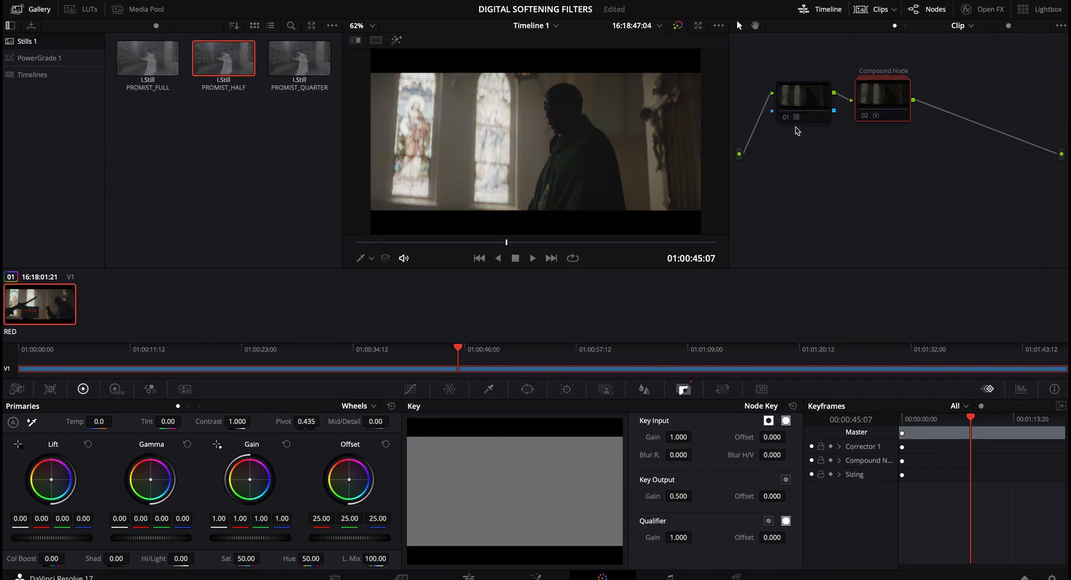
pyautogui.click(803, 95)
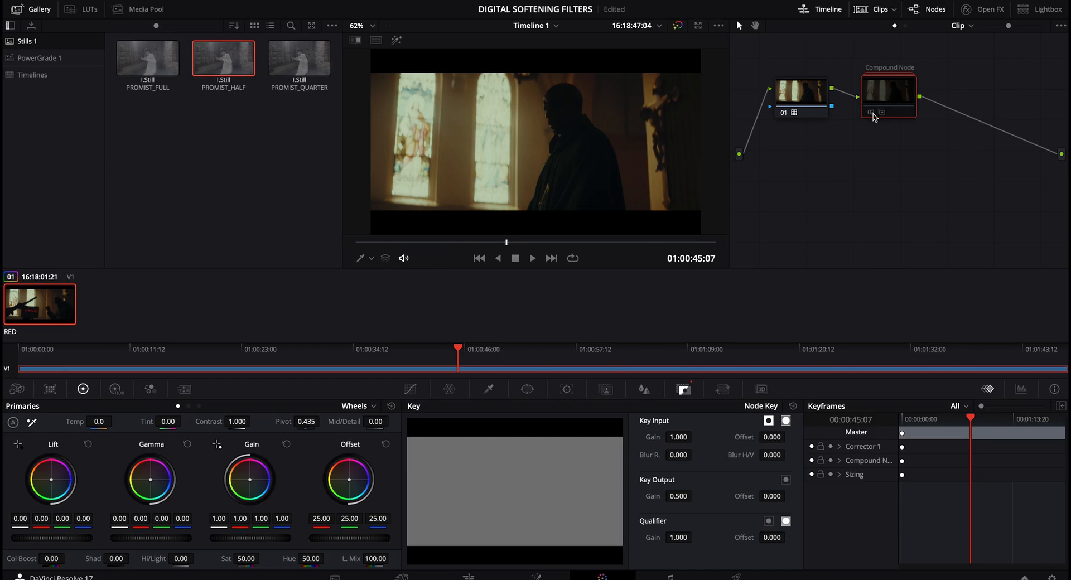
pyautogui.moveTo(882, 112)
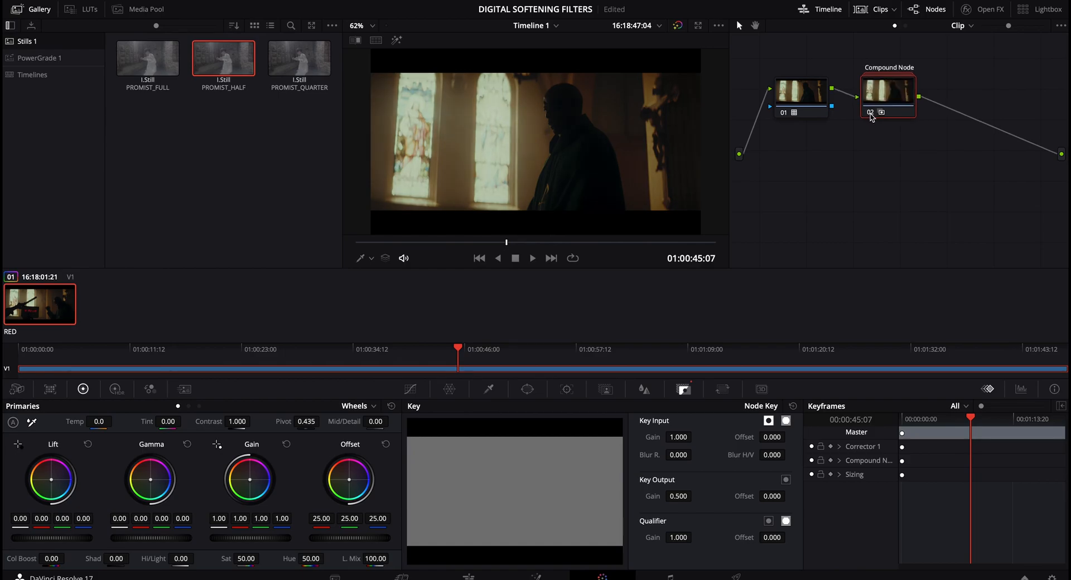
pyautogui.click(853, 152)
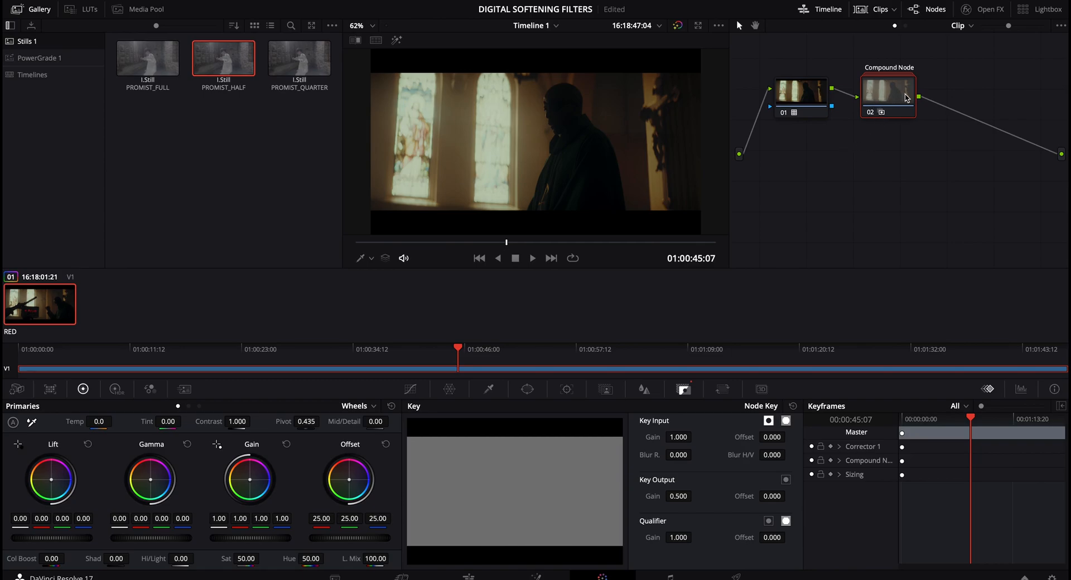
pyautogui.click(678, 496)
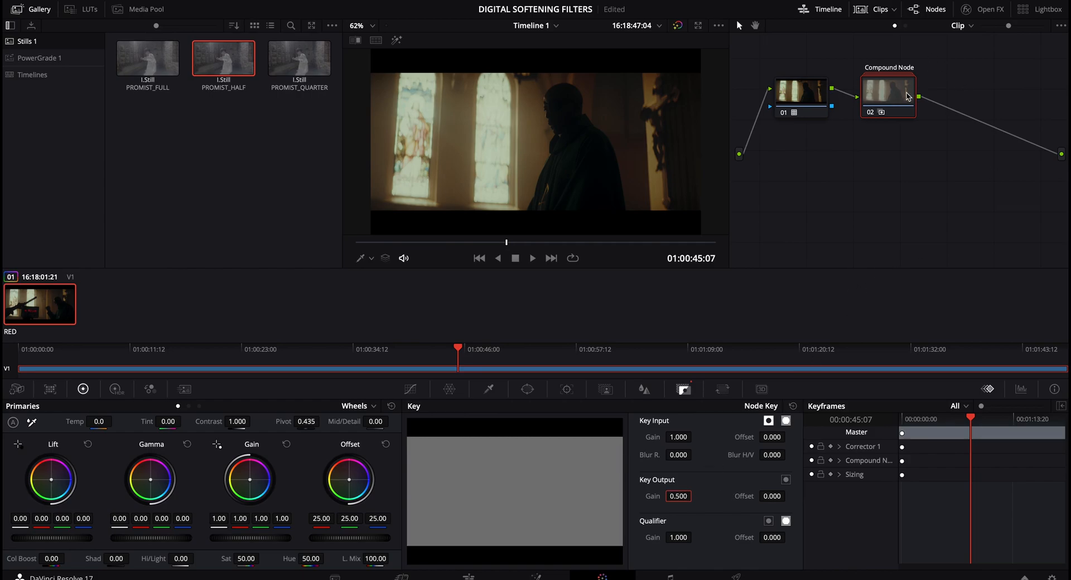
# In the Key palette, raise the Compound Node's Key Output gain from 0.500 to 0.808
pyautogui.click(888, 96)
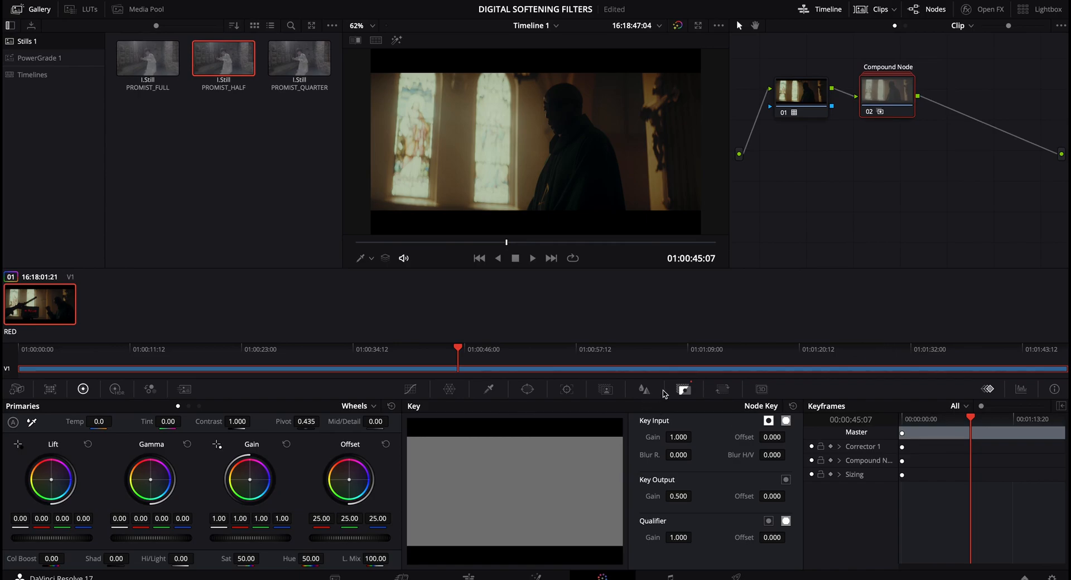
pyautogui.click(487, 389)
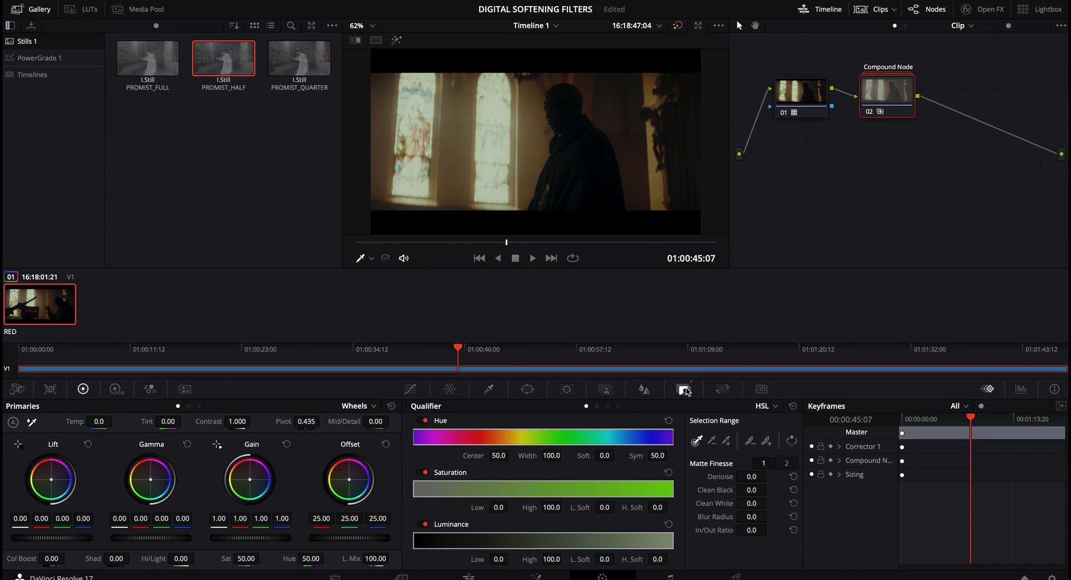
pyautogui.click(682, 389)
pyautogui.write('2')
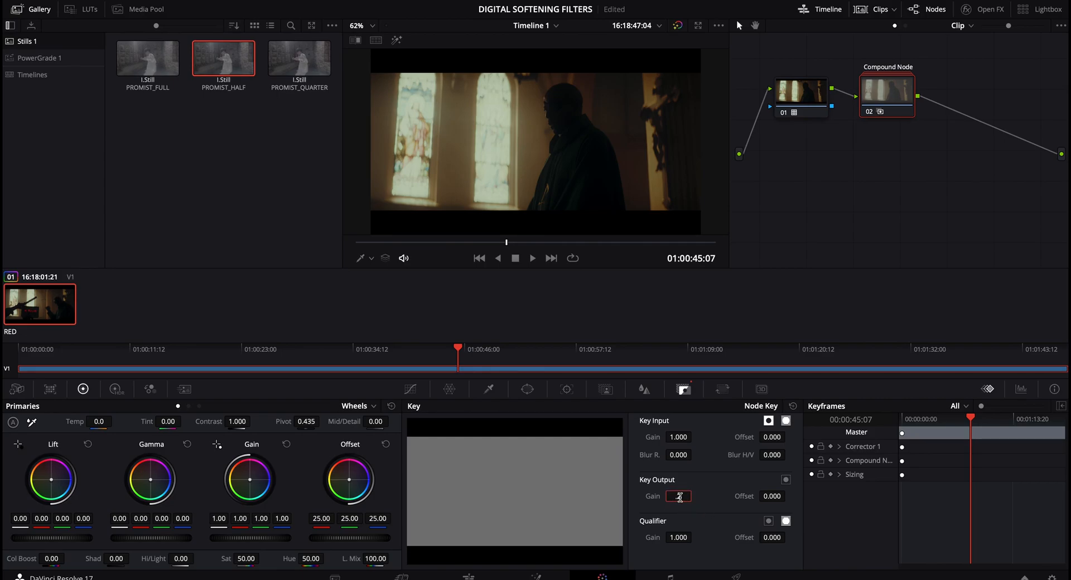
pyautogui.write('.25')
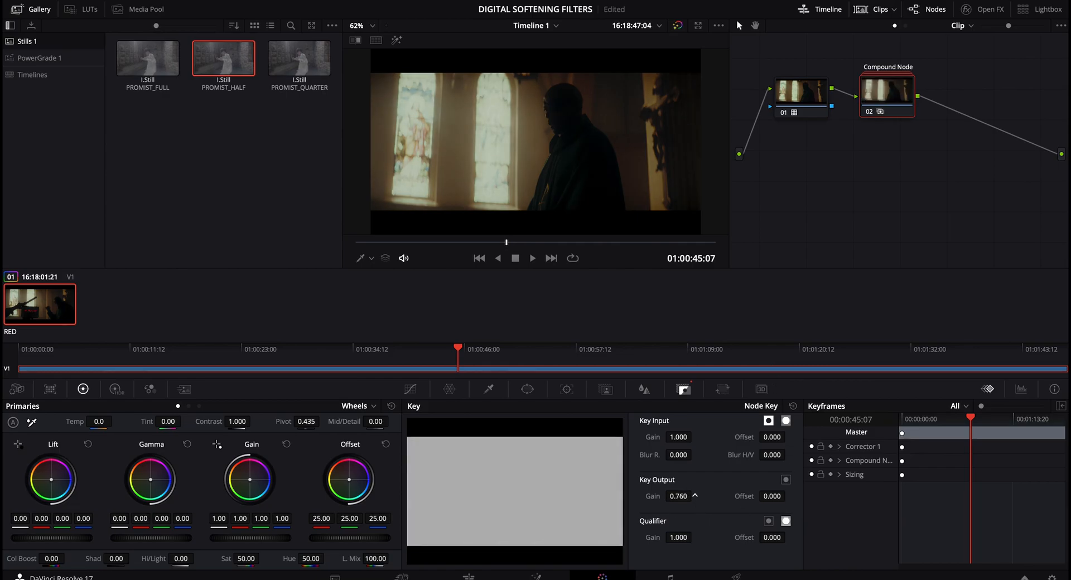
pyautogui.moveTo(676, 496); pyautogui.dragTo(691, 496)
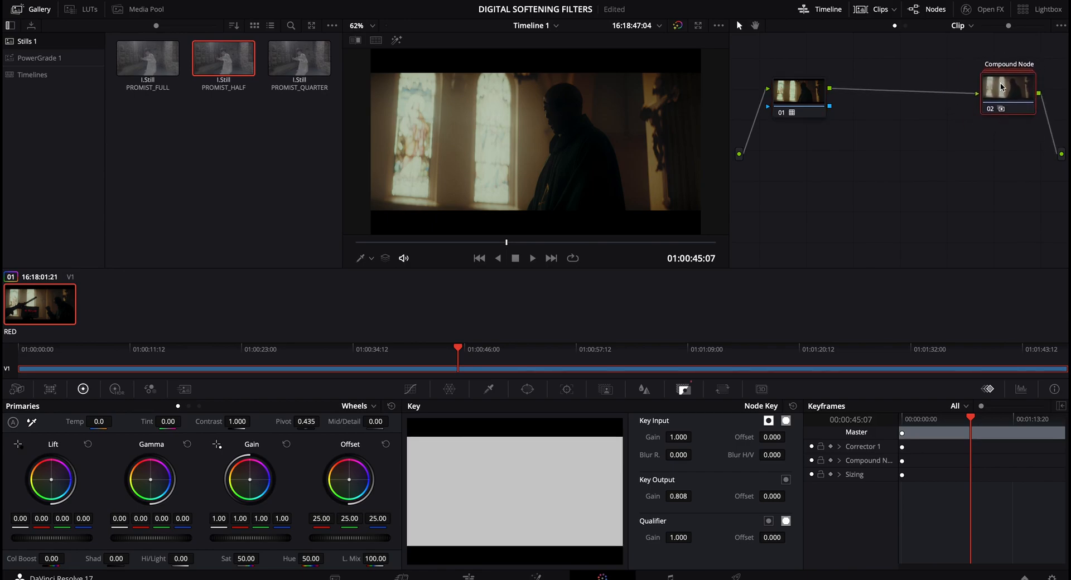
# Select the Compound Node so serial nodes can be added ahead of it
pyautogui.click(798, 94)
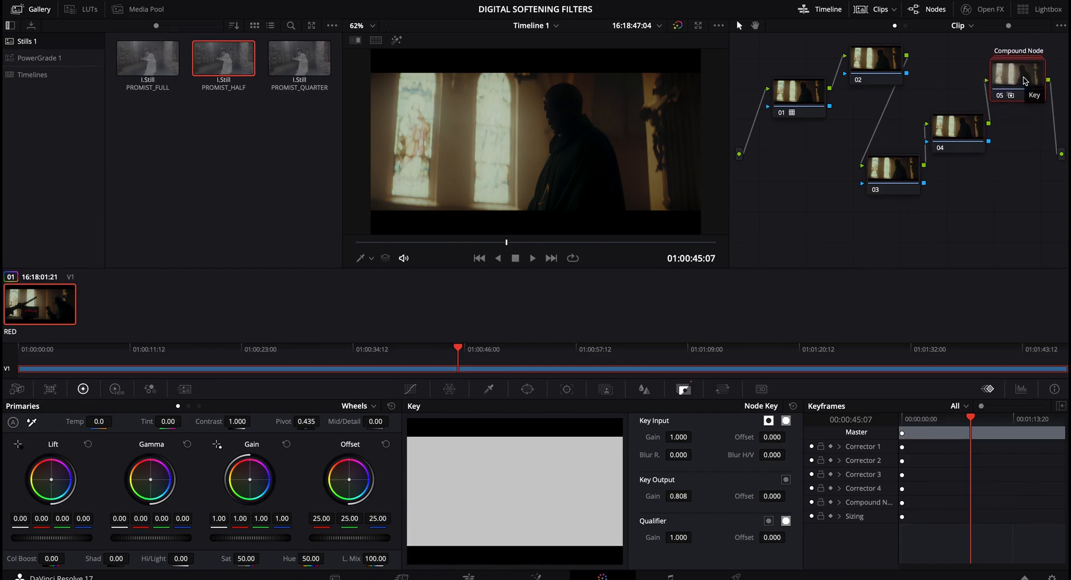
pyautogui.moveTo(1040, 110)
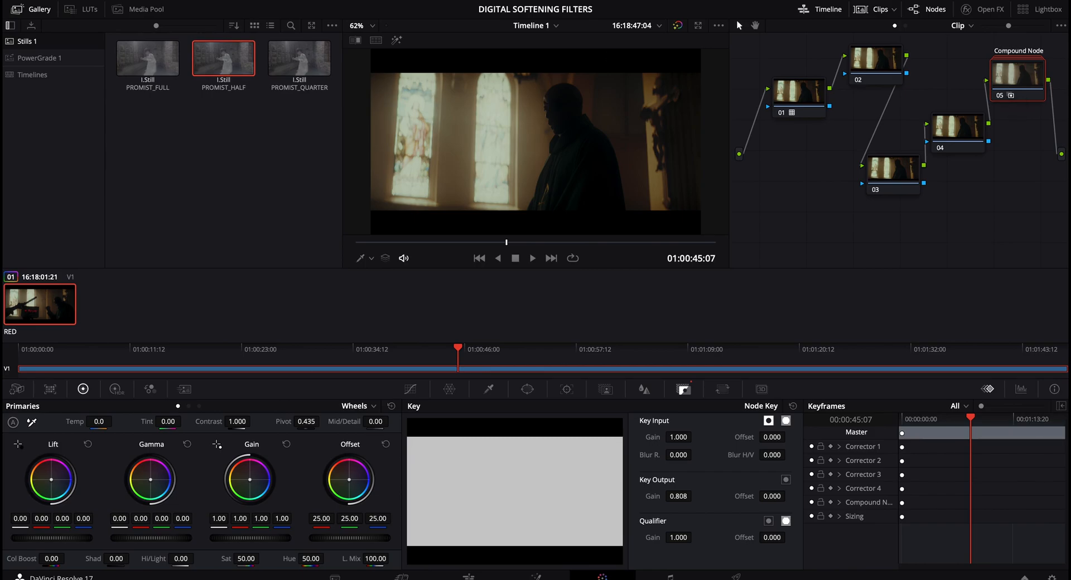
pyautogui.click(39, 57)
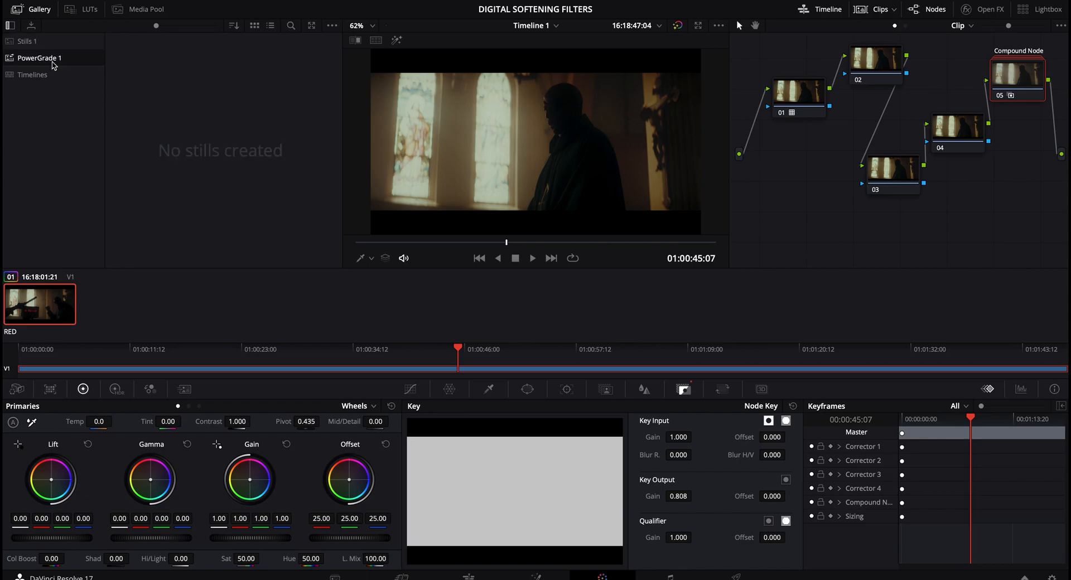
pyautogui.click(26, 40)
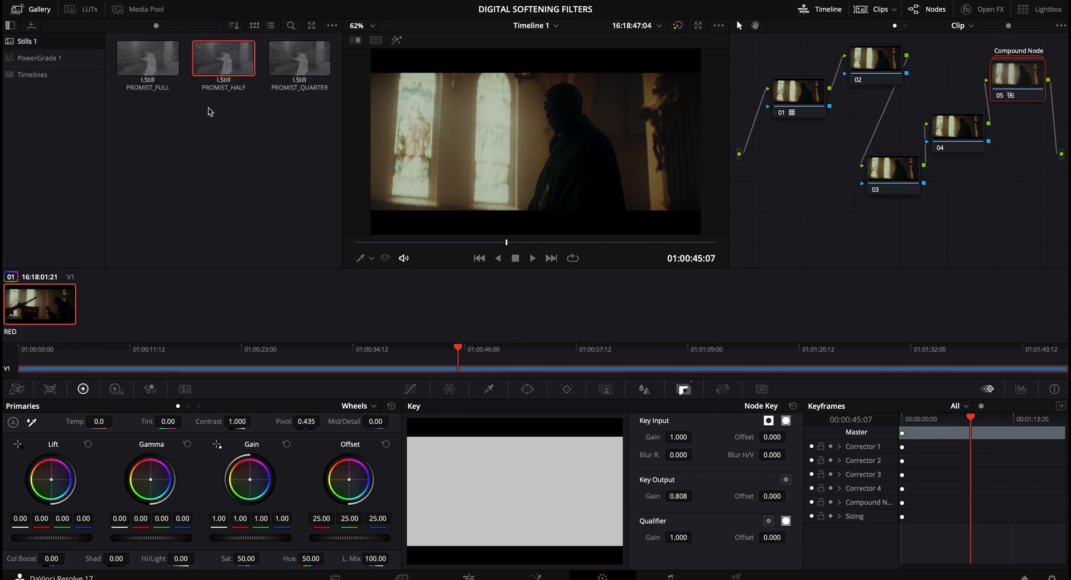
pyautogui.moveTo(888, 103)
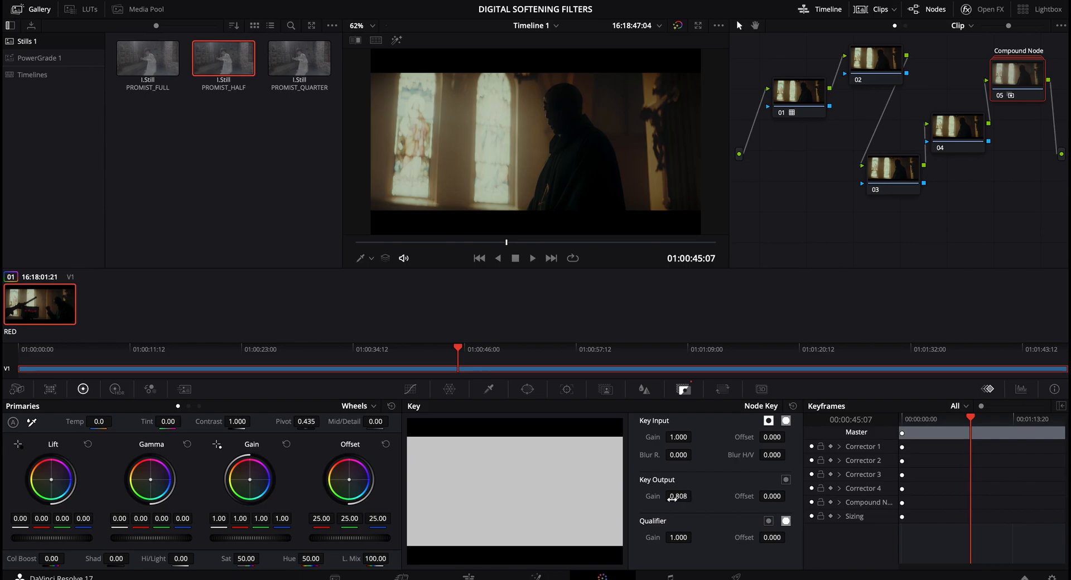
pyautogui.moveTo(709, 490)
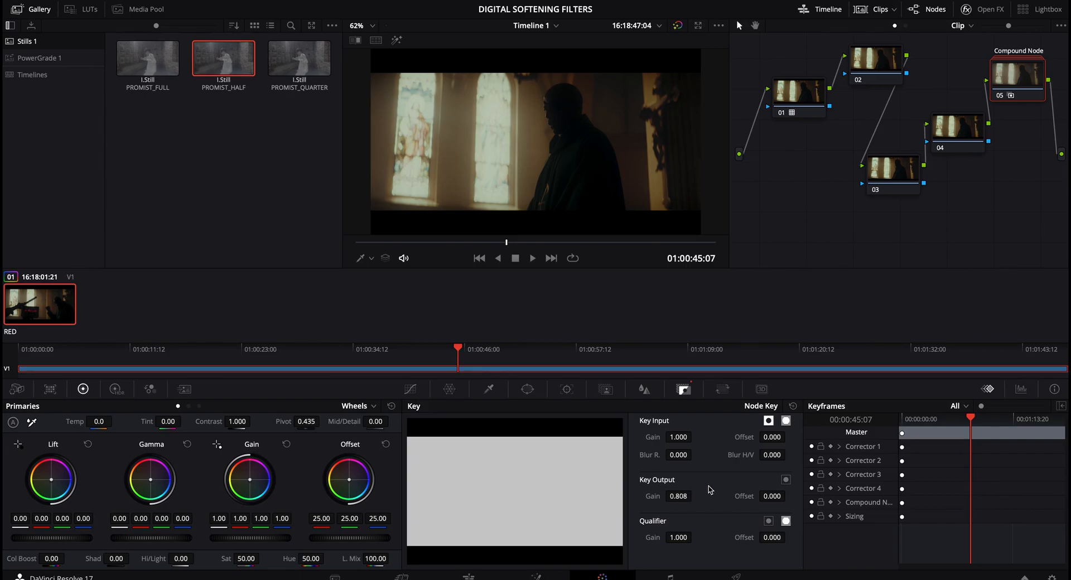